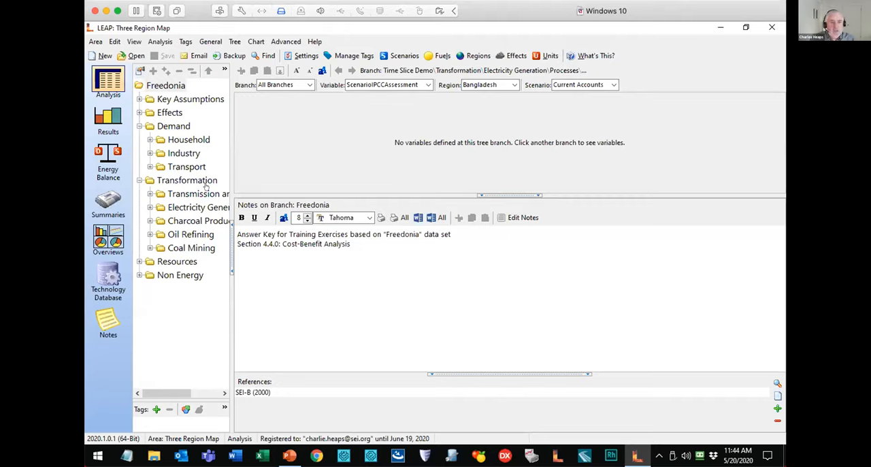
pyautogui.moveTo(368, 174)
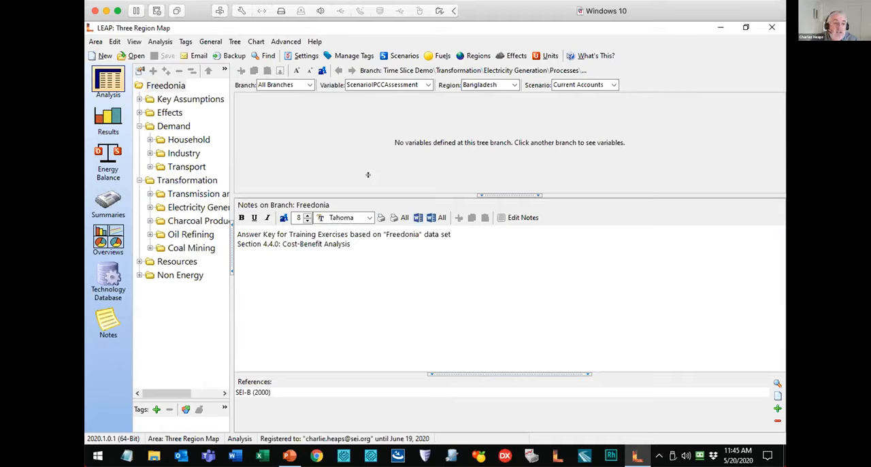
pyautogui.moveTo(125, 124)
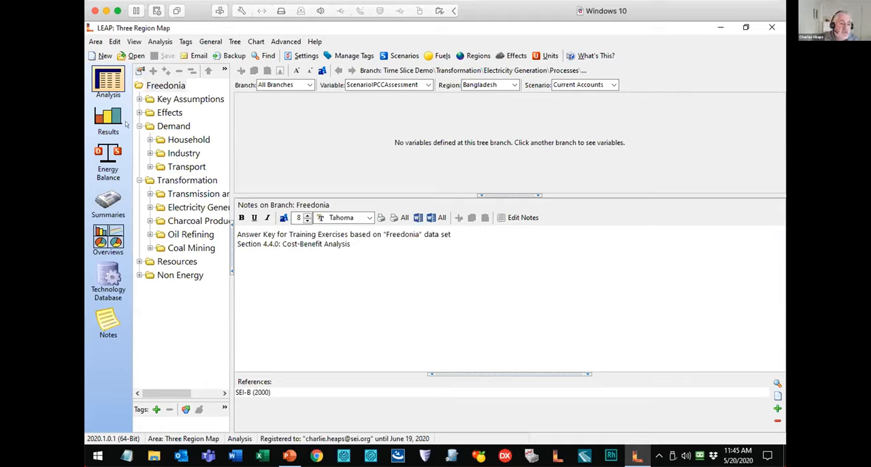
# Expand Household > Urban > Electrified > Cooking to show Natural Gas Stoves' 70/30 activity shares
pyautogui.click(139, 139)
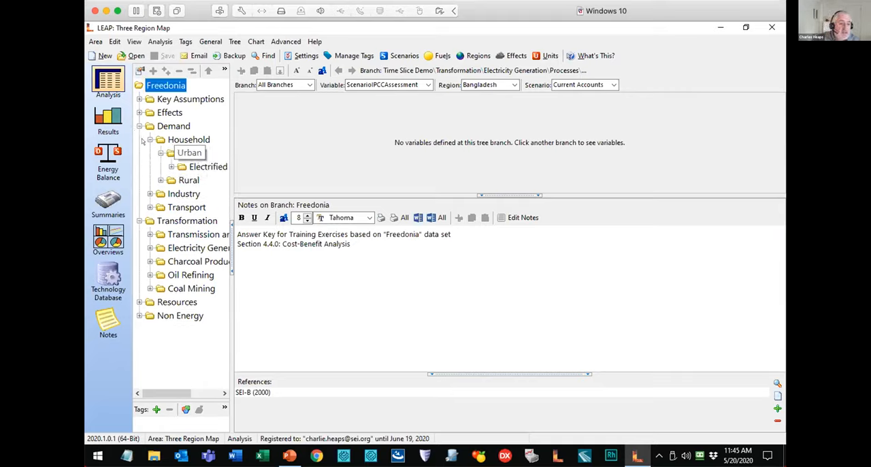
pyautogui.click(175, 166)
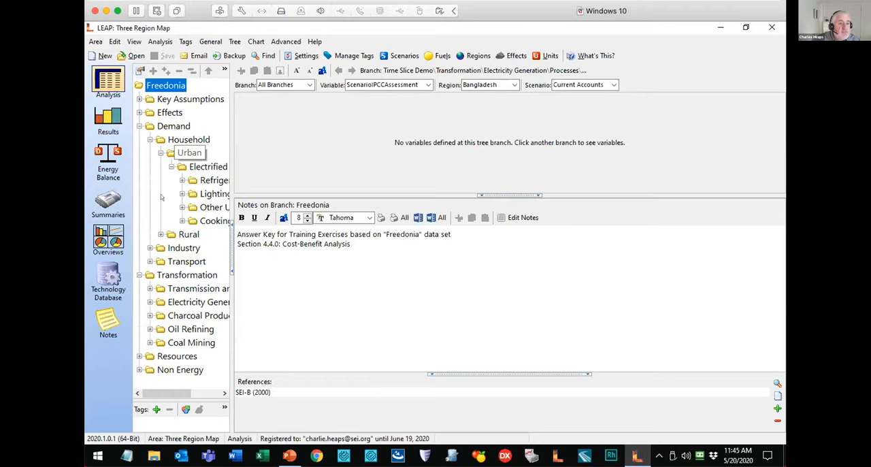
pyautogui.click(183, 221)
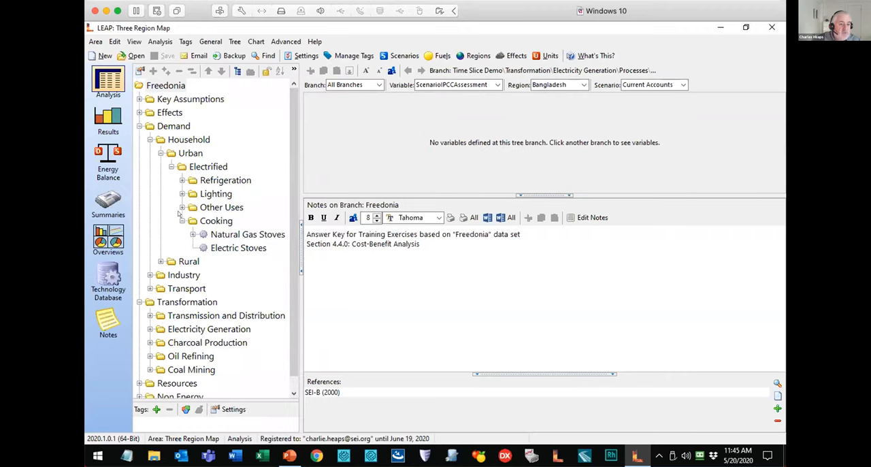
pyautogui.click(248, 234)
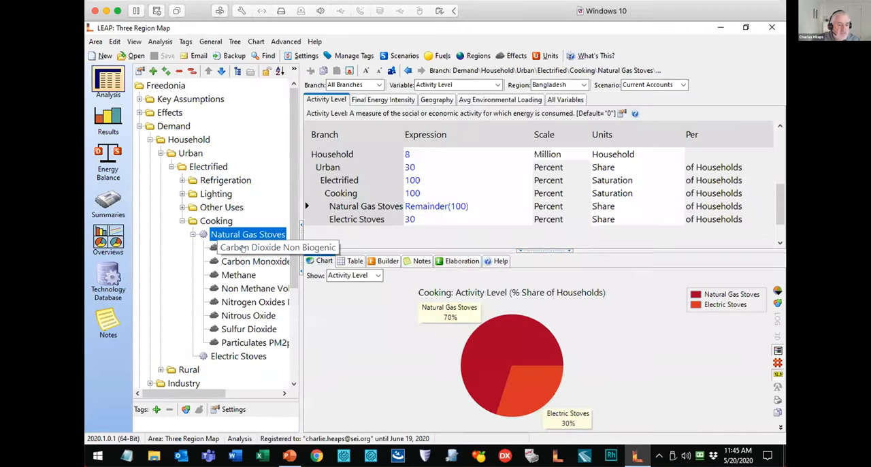
pyautogui.moveTo(241, 341)
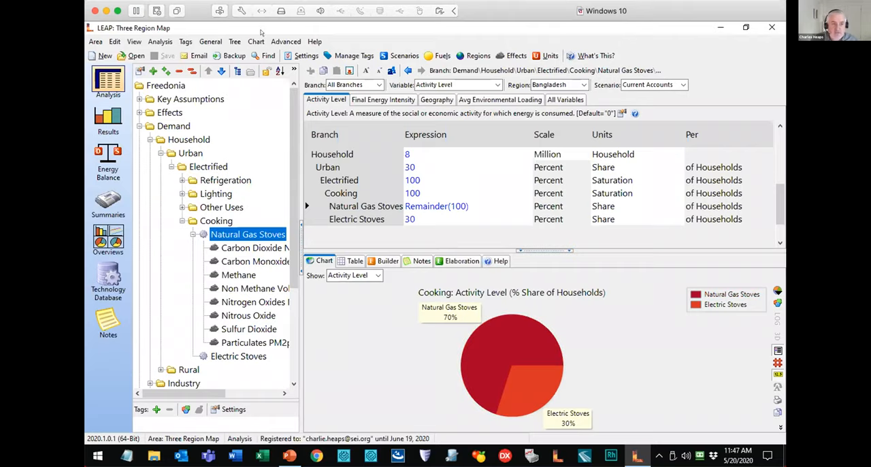
pyautogui.click(315, 41)
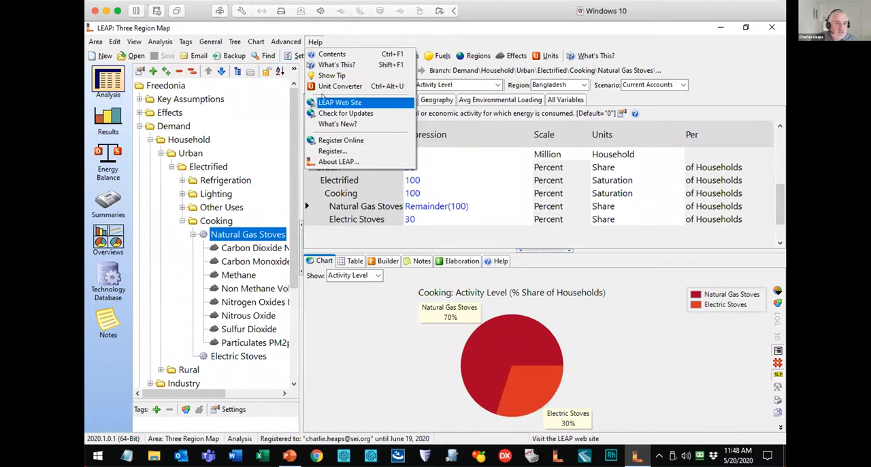
pyautogui.click(338, 161)
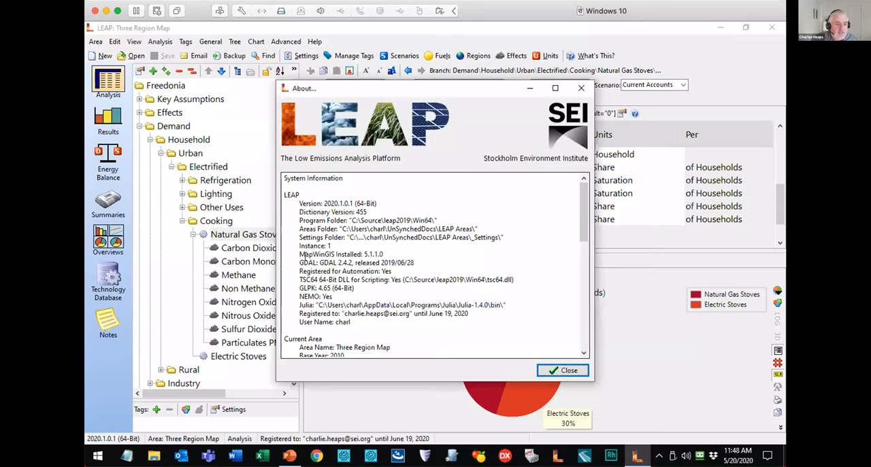
pyautogui.doubleClick(340, 254)
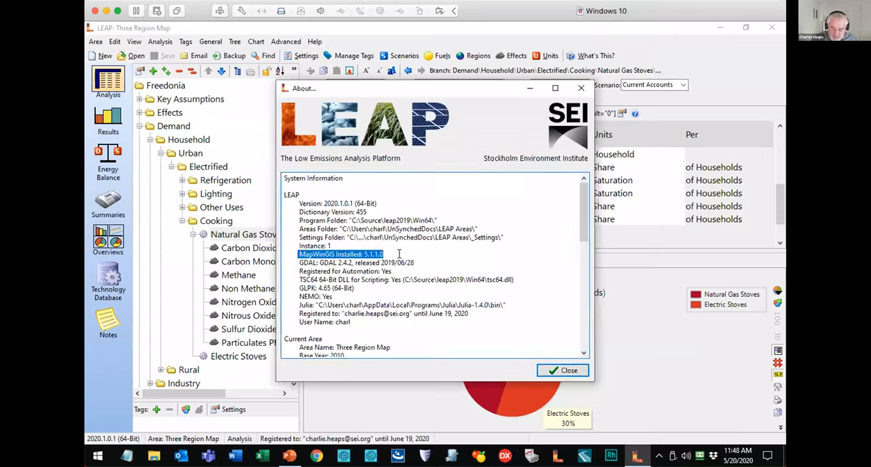
pyautogui.moveTo(561, 336)
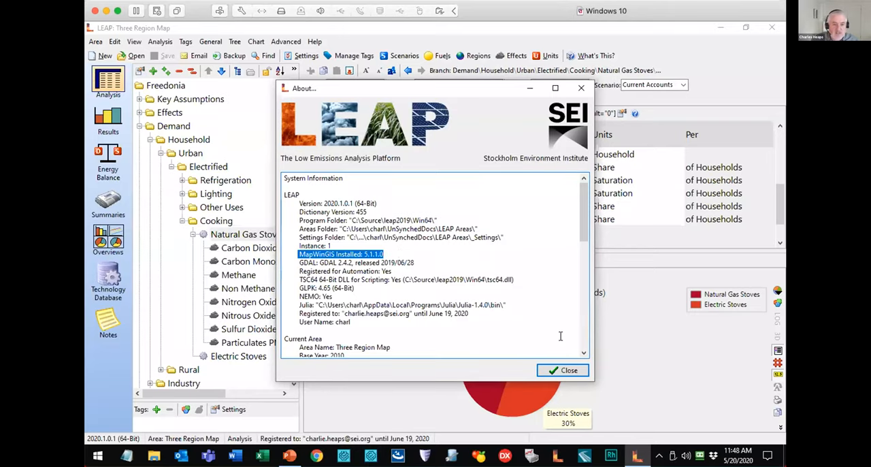
pyautogui.click(562, 370)
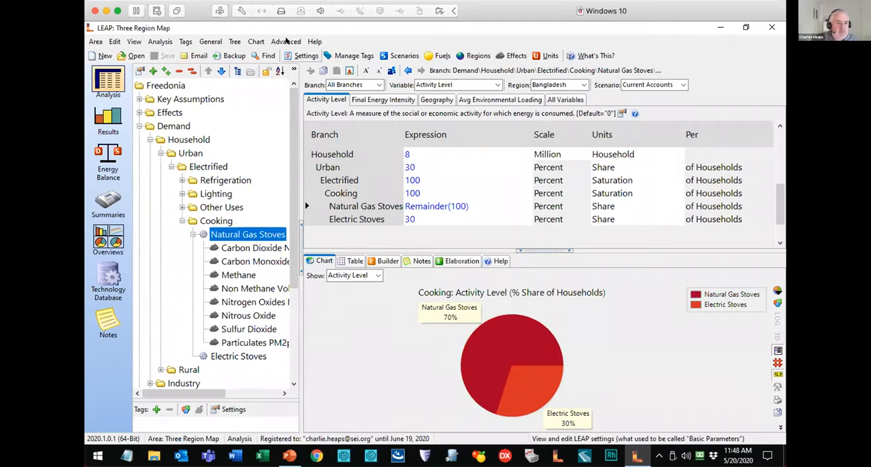
# Open the Settings window with the Three Region Map area's scope and Multinational scale
pyautogui.click(306, 55)
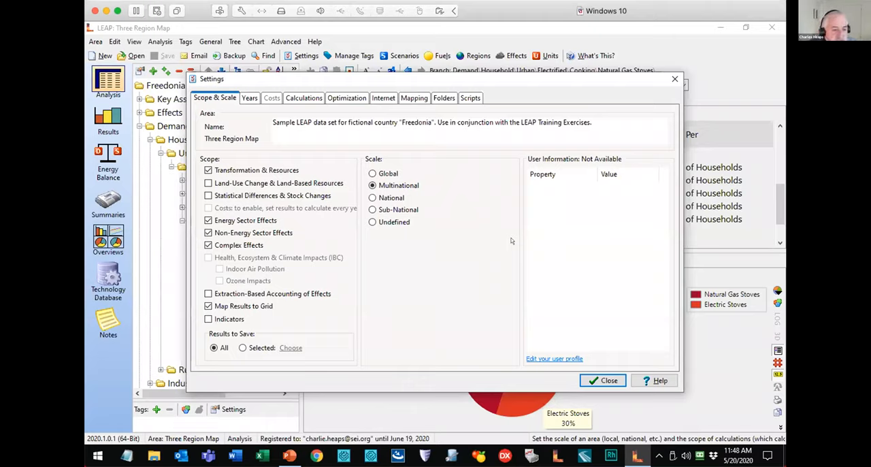
pyautogui.moveTo(423, 187)
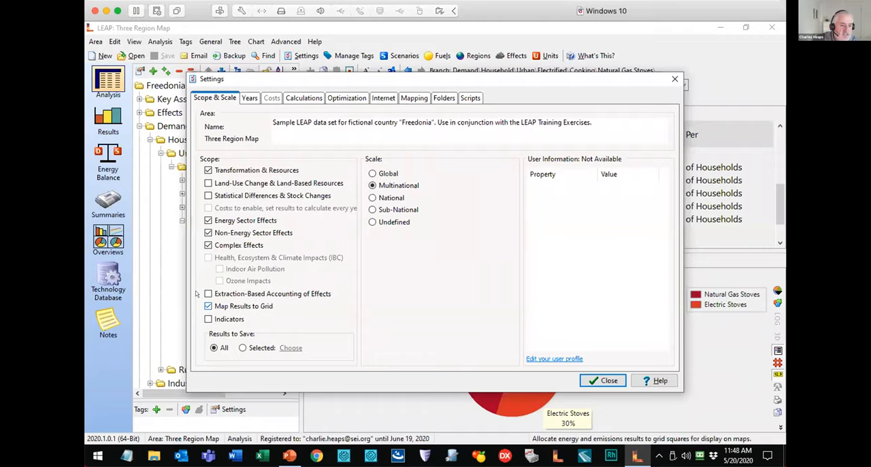
pyautogui.moveTo(243, 306)
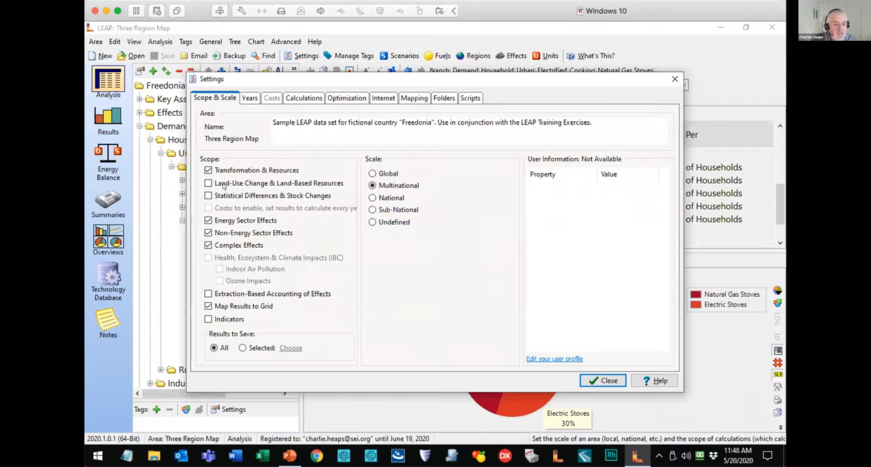
pyautogui.moveTo(243, 305)
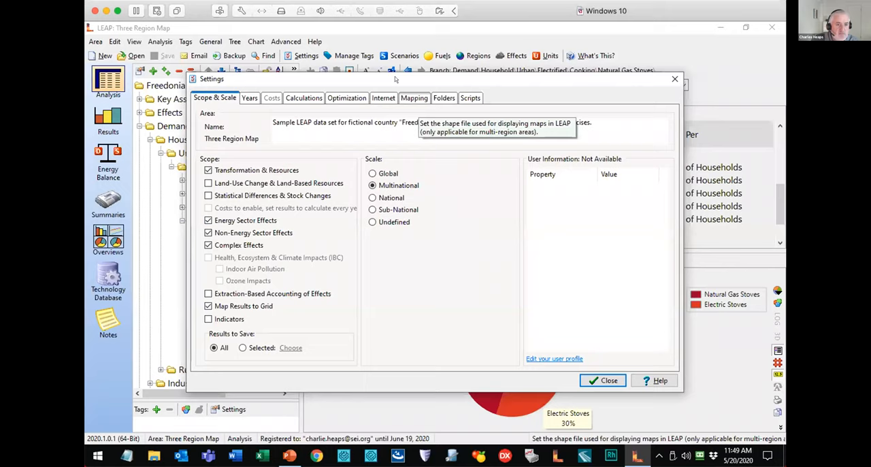
# Show the Mapping settings: country.shp shapes, LONG_NAME labels, earth image and 0.10-degree grid cells
pyautogui.click(414, 98)
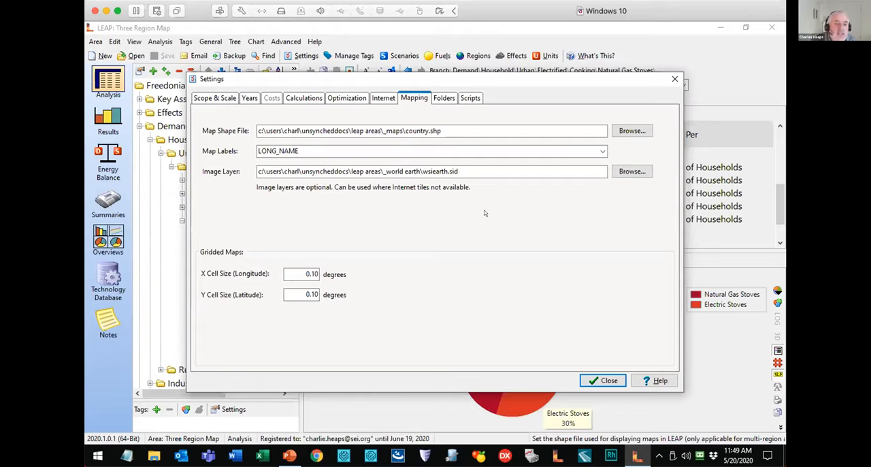
pyautogui.moveTo(457, 125)
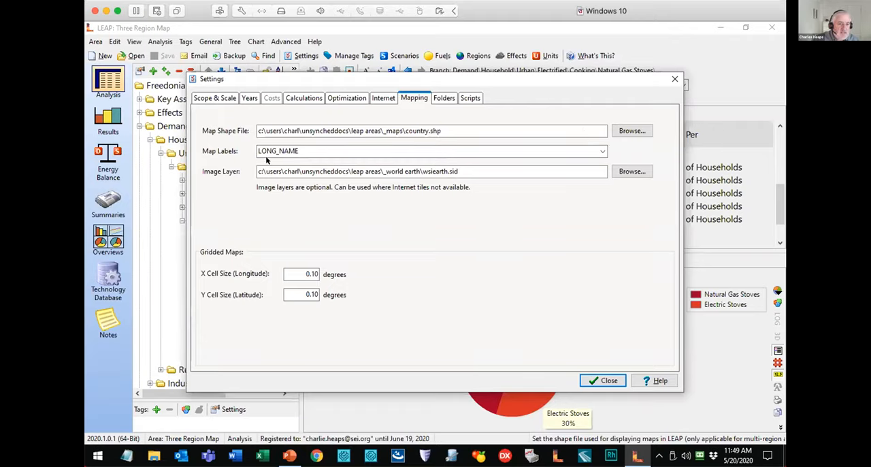
pyautogui.moveTo(286, 162)
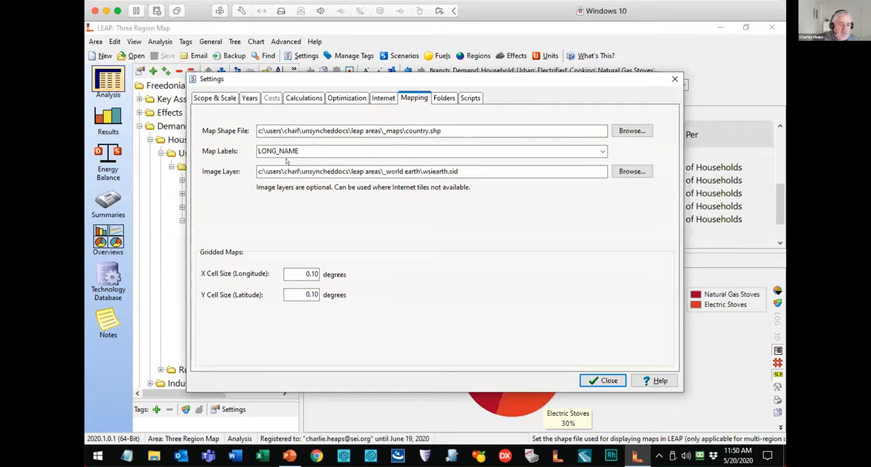
pyautogui.moveTo(288, 250)
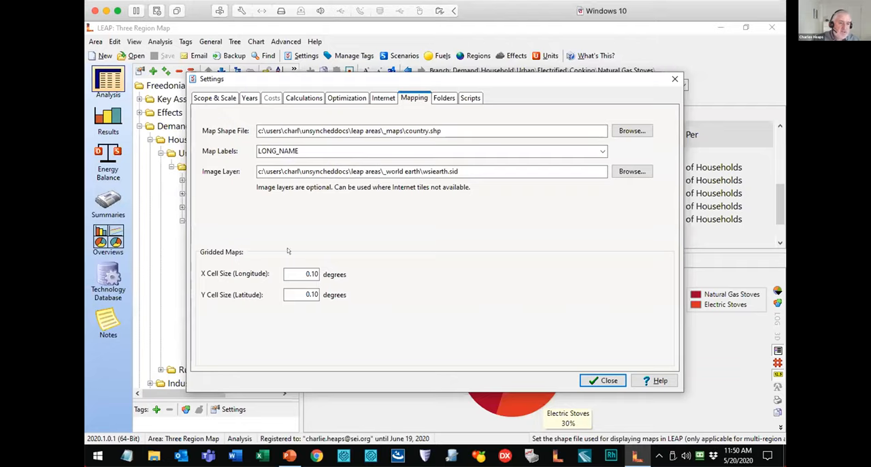
pyautogui.moveTo(392, 305)
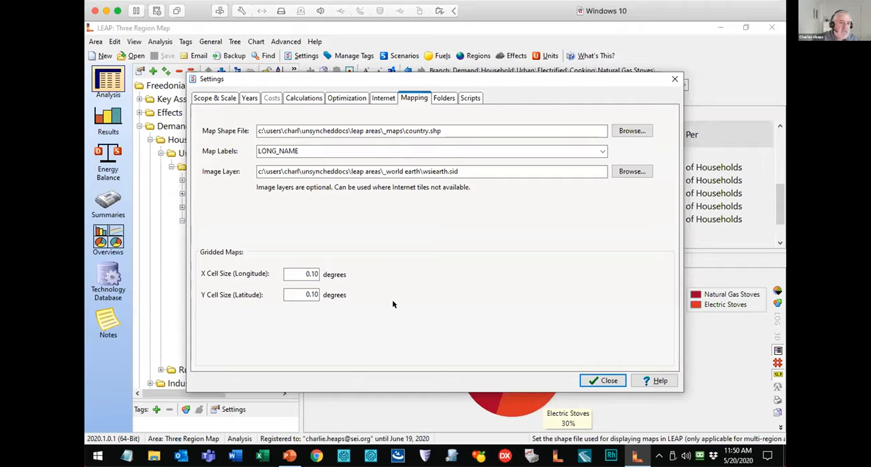
pyautogui.moveTo(415, 294)
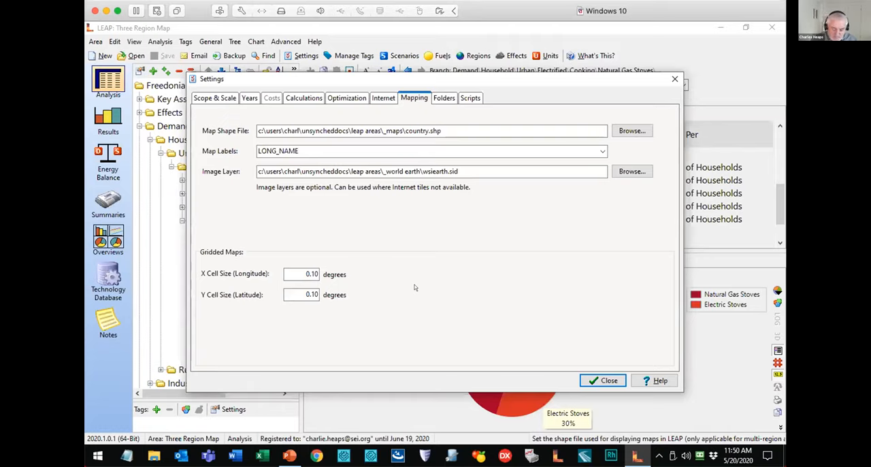
pyautogui.moveTo(270, 114)
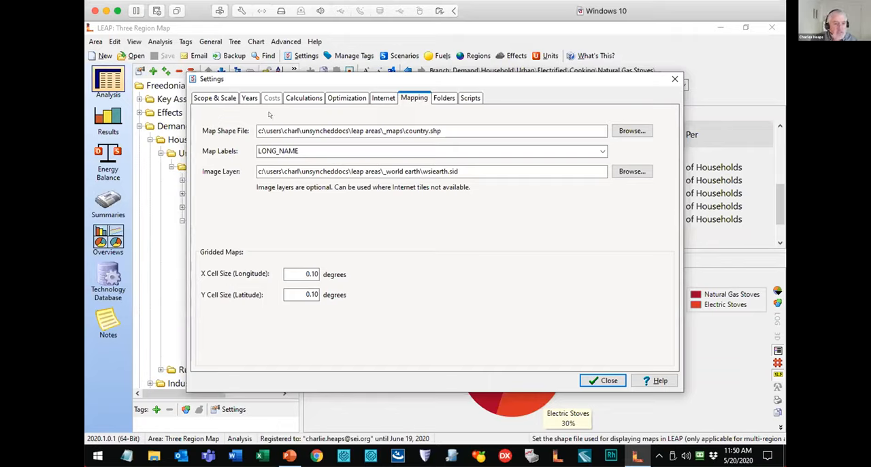
pyautogui.moveTo(413, 233)
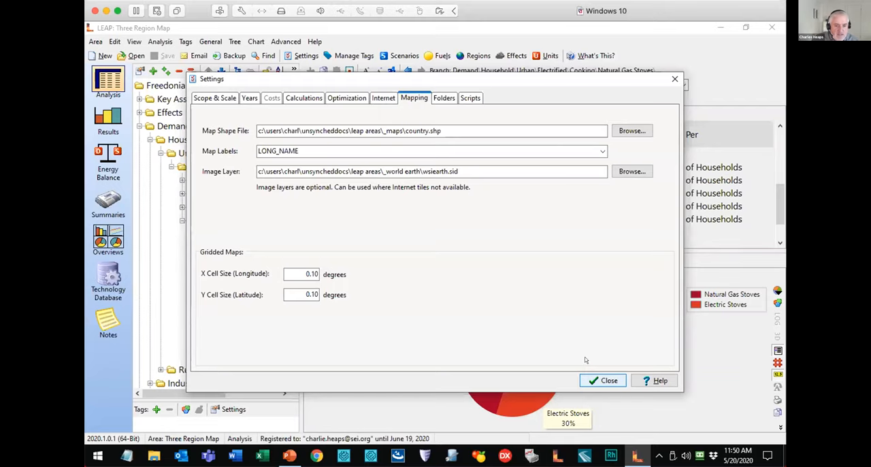
pyautogui.click(603, 380)
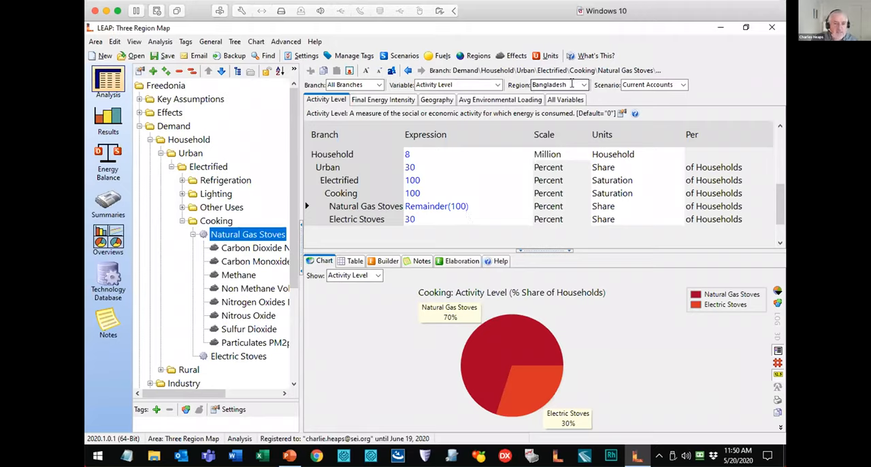
pyautogui.click(581, 84)
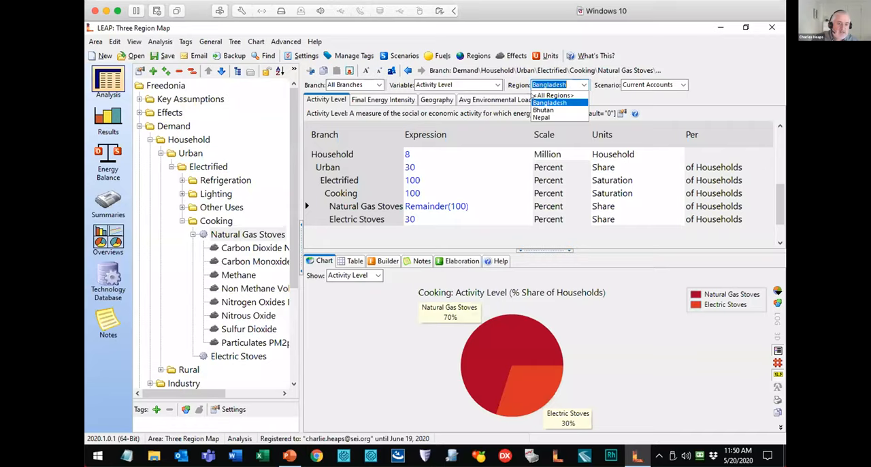
pyautogui.moveTo(449, 169)
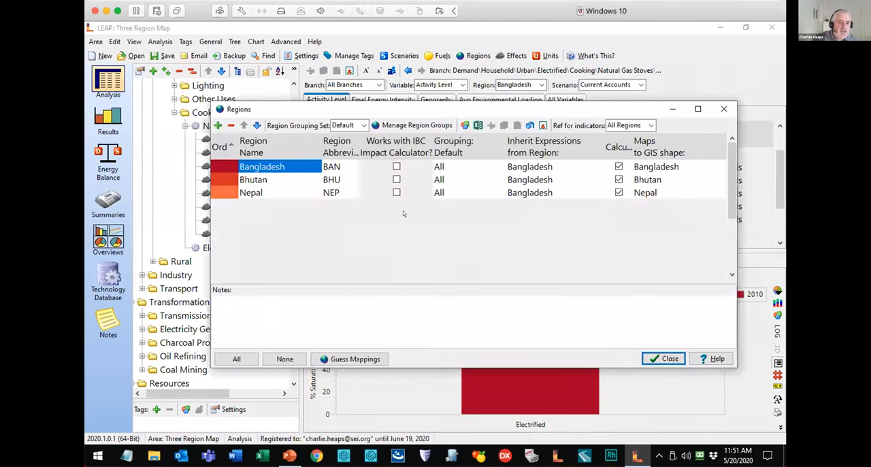
pyautogui.moveTo(269, 178)
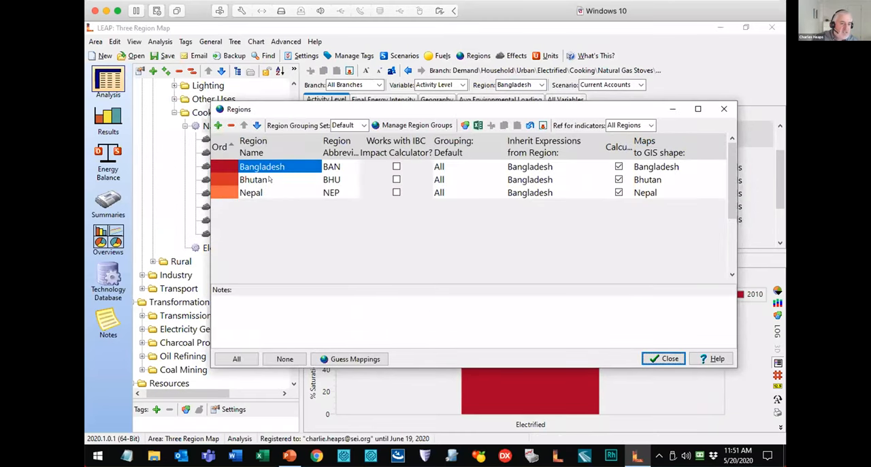
pyautogui.moveTo(243, 180)
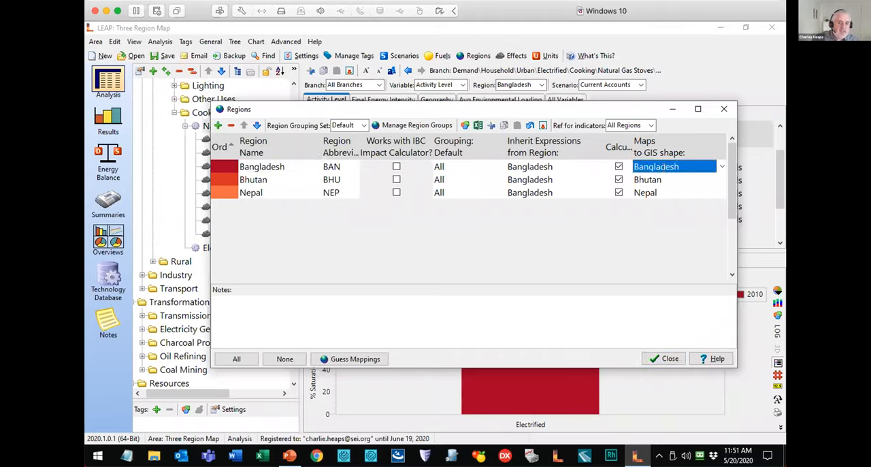
# Review Bangladesh's GIS shape mapping, leave it unchanged, and close the Regions window
pyautogui.click(721, 166)
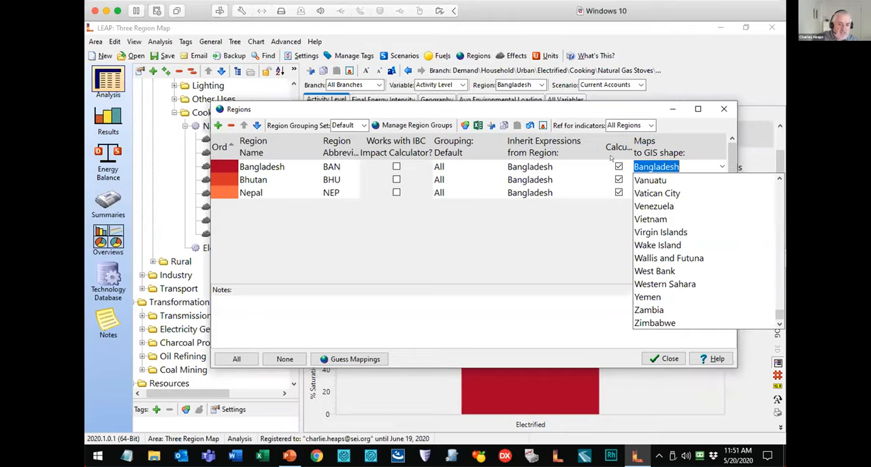
pyautogui.click(618, 166)
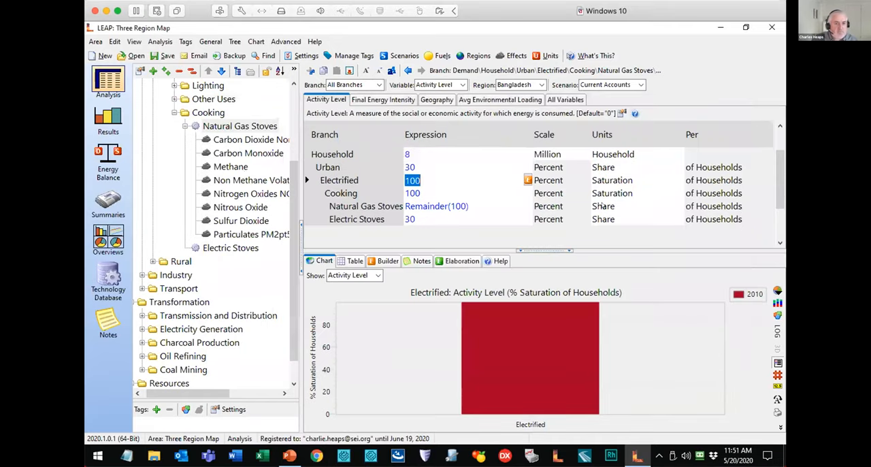
pyautogui.moveTo(502, 241)
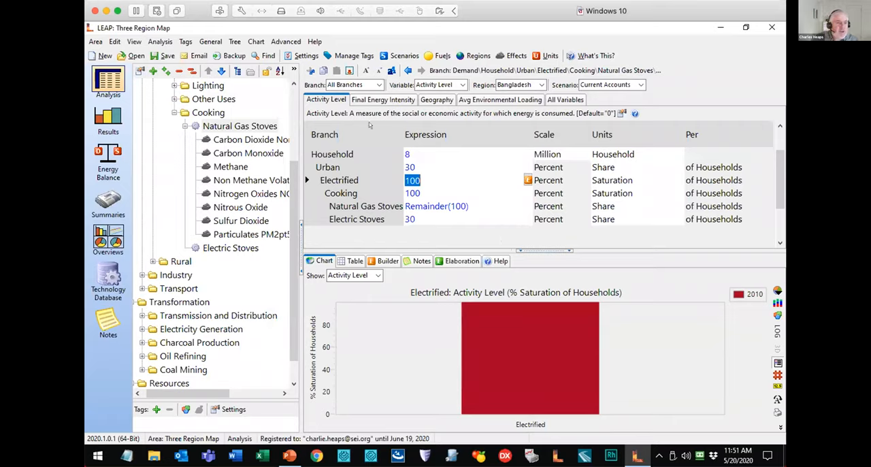
# Show the General menu listing Regions, Region Groups and Geographic Mapping
pyautogui.click(210, 42)
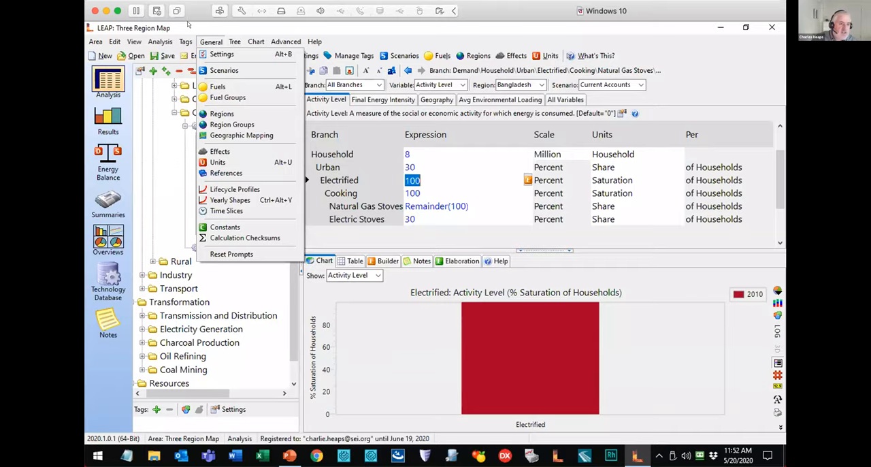
pyautogui.moveTo(241, 135)
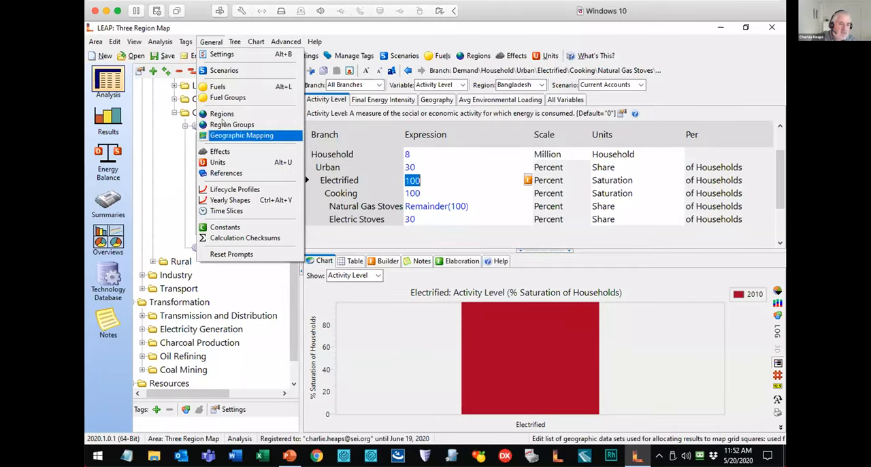
# Open Geographic Mapping listing the Roads and Population rasters, then bring up its help topic
pyautogui.click(241, 135)
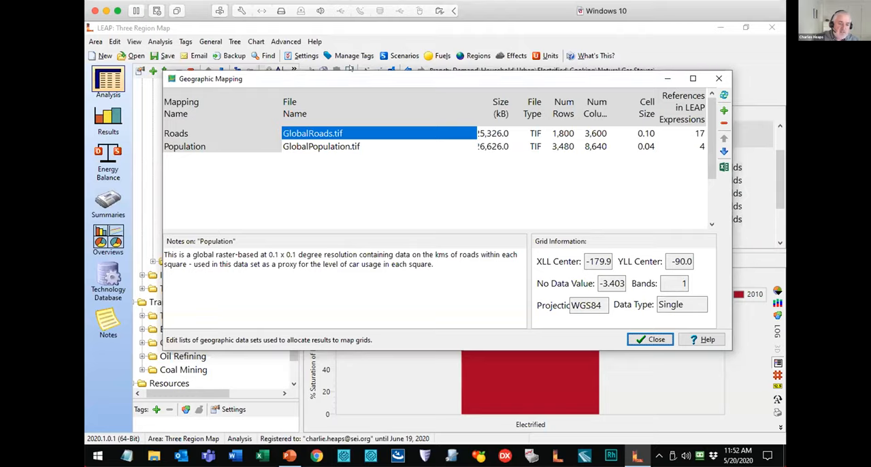
pyautogui.moveTo(312, 124)
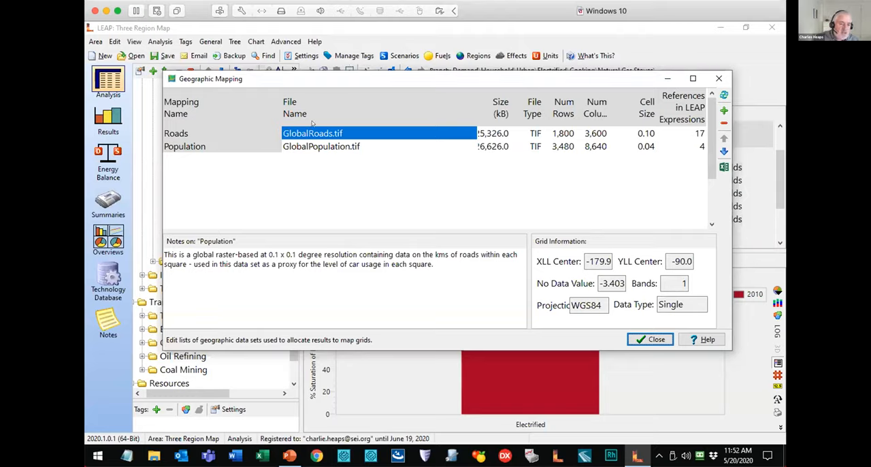
pyautogui.moveTo(323, 115)
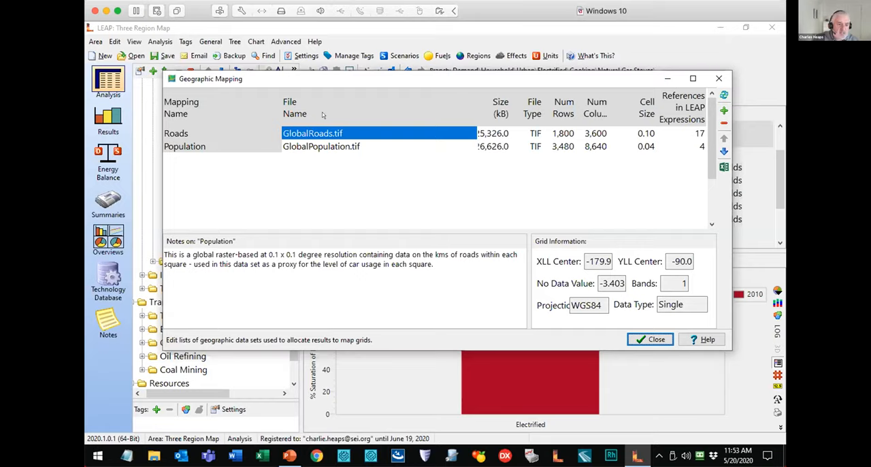
pyautogui.moveTo(317, 124)
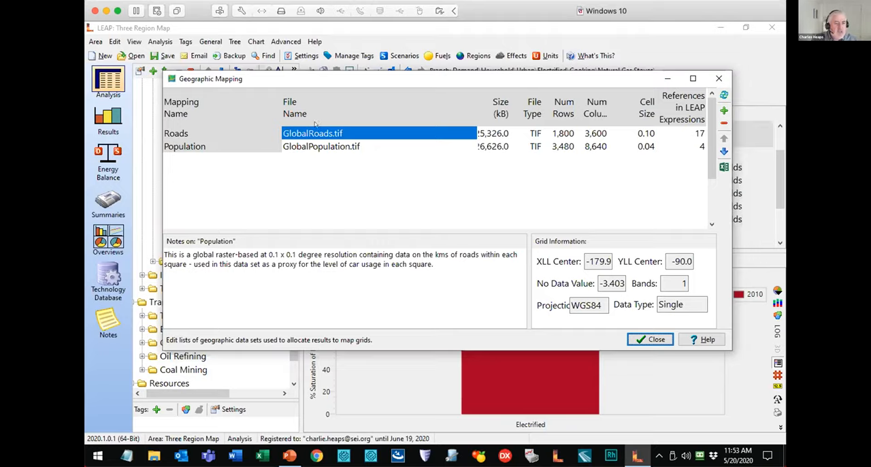
pyautogui.moveTo(333, 116)
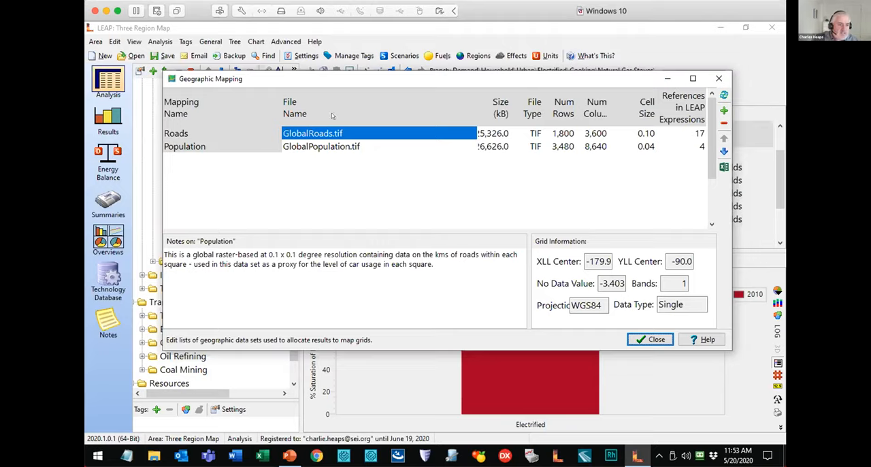
pyautogui.moveTo(359, 132)
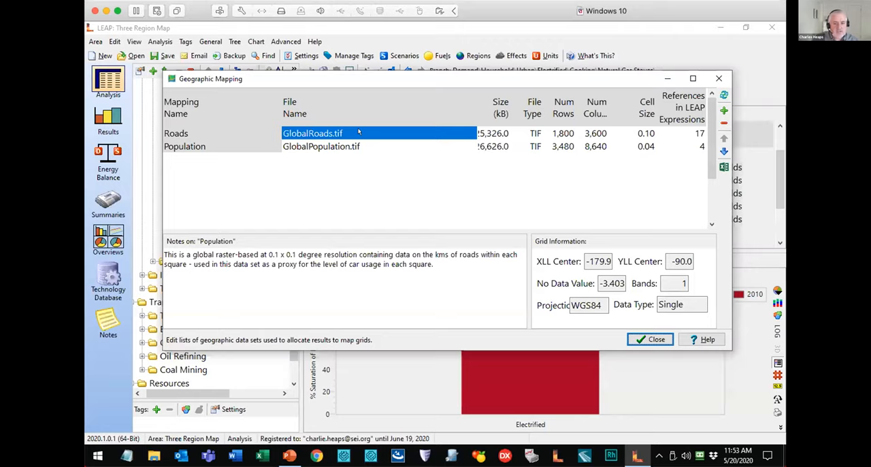
pyautogui.click(702, 339)
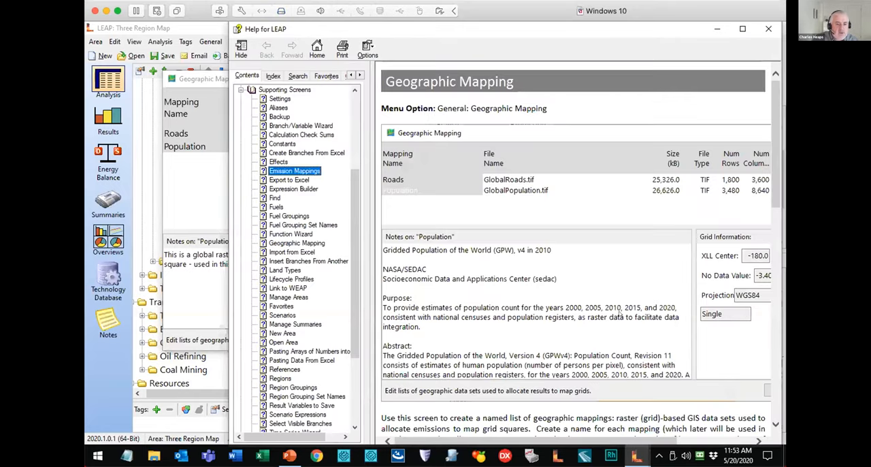
# Read through the geographic mapping help topic and close the help window
pyautogui.scroll(-3)
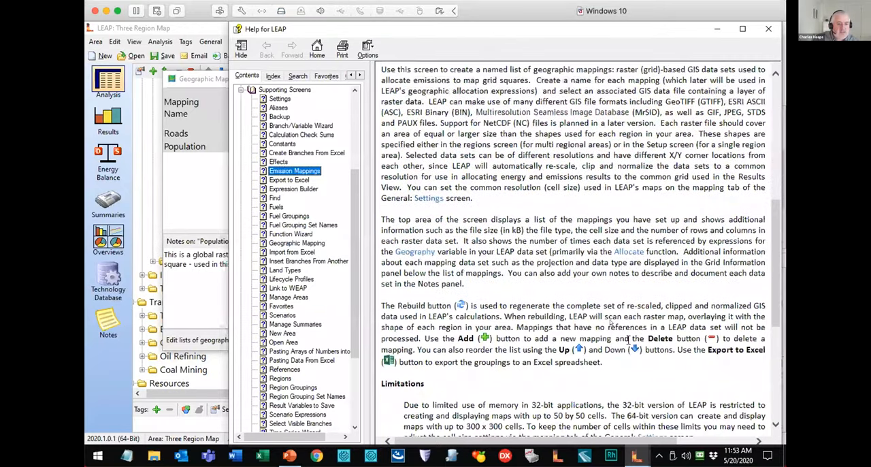
pyautogui.scroll(-3)
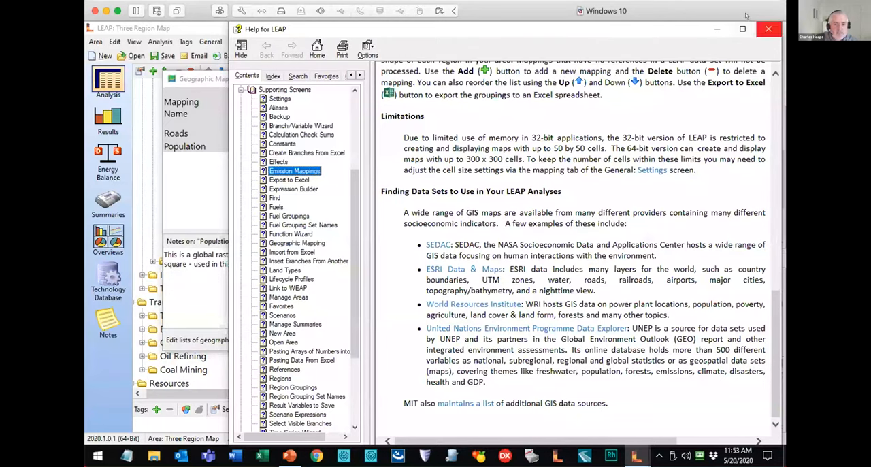
pyautogui.click(768, 29)
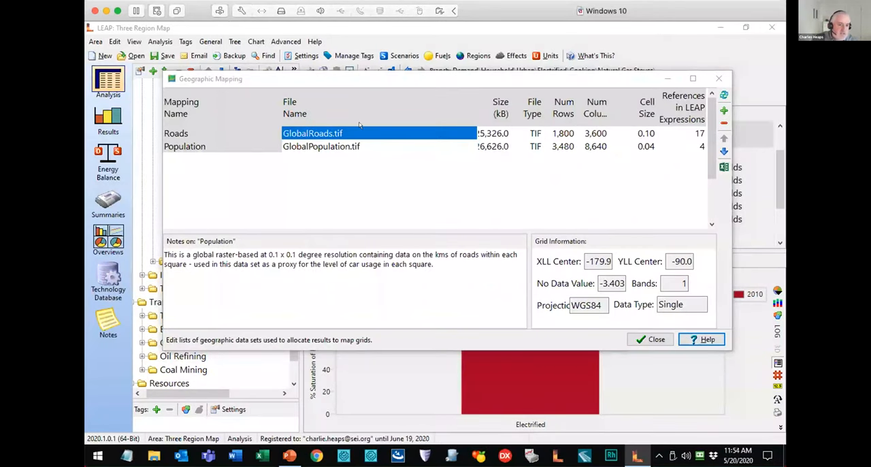
# Review the Population data set's notes and grid information, then close Geographic Mapping
pyautogui.click(320, 147)
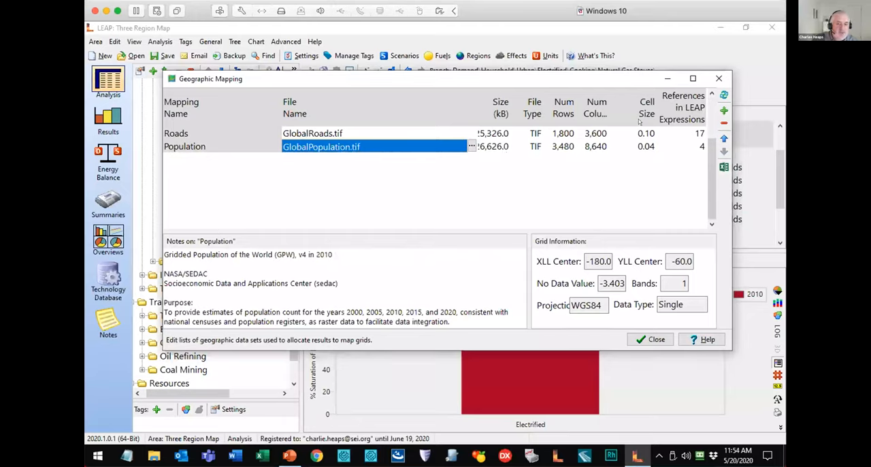
pyautogui.moveTo(629, 133)
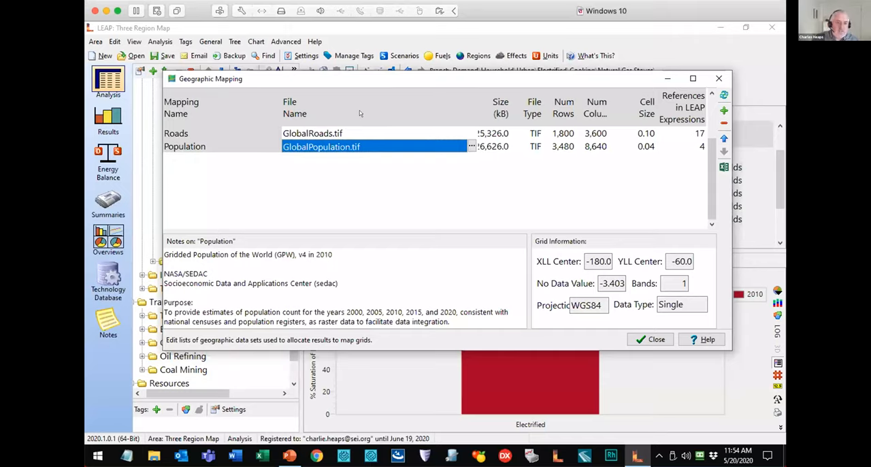
pyautogui.moveTo(474, 258)
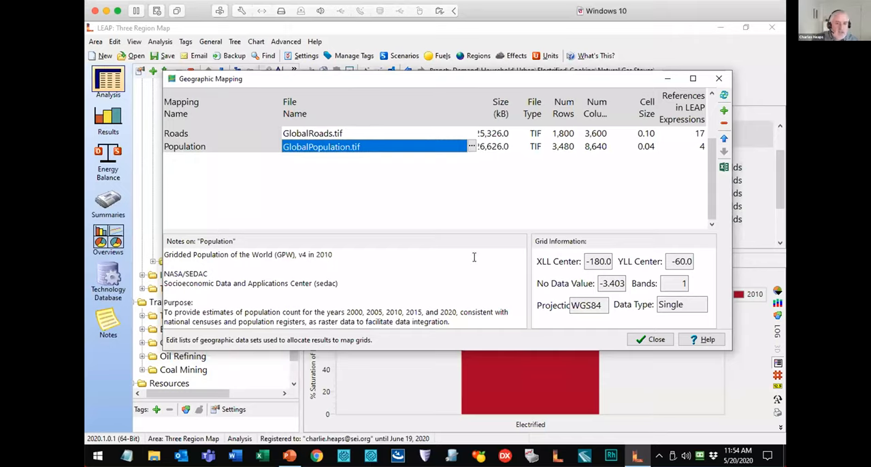
pyautogui.moveTo(233, 194)
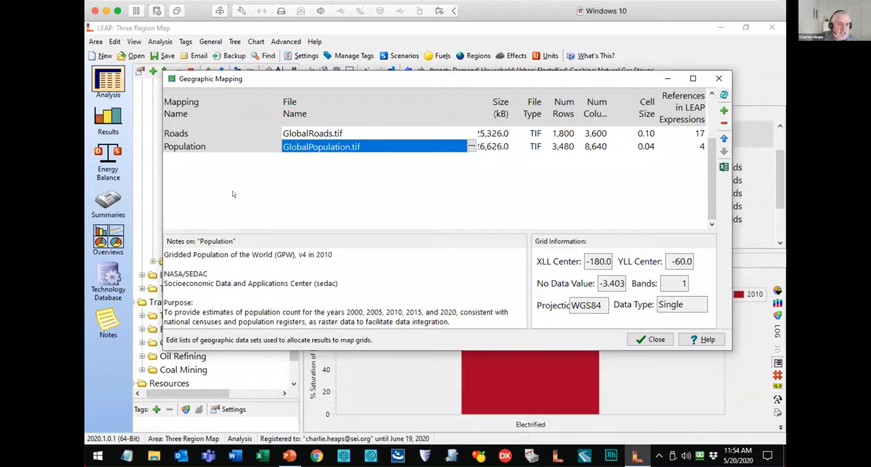
pyautogui.moveTo(322, 169)
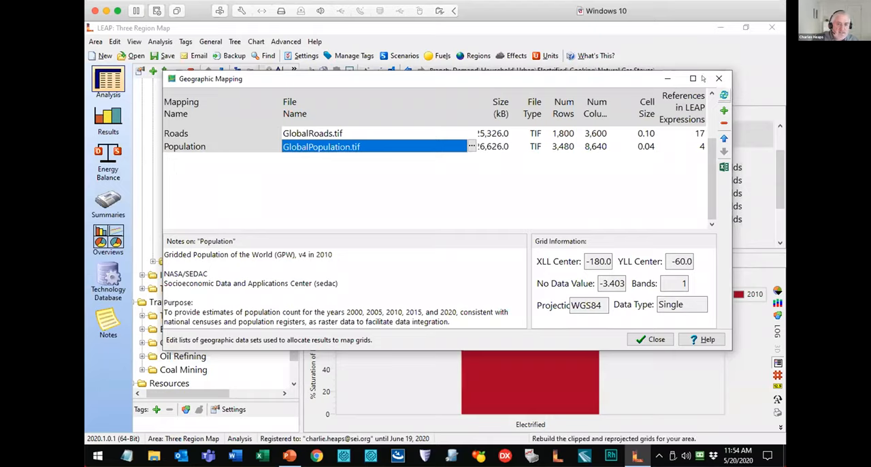
pyautogui.moveTo(723, 110)
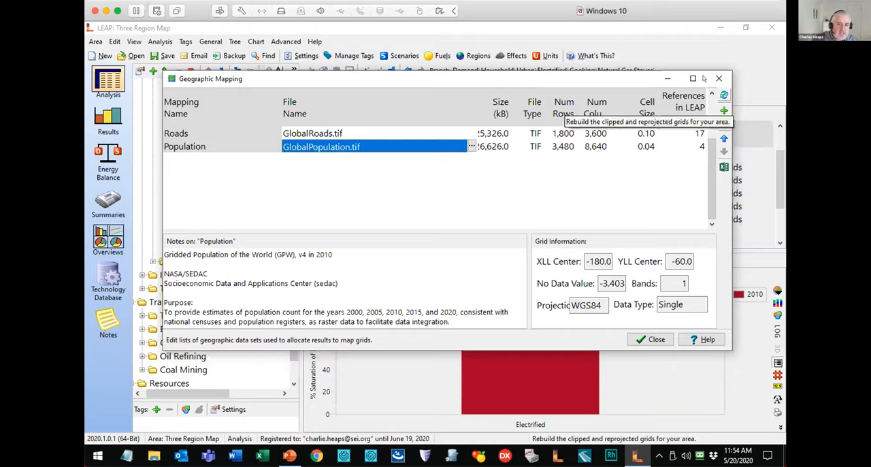
pyautogui.moveTo(441, 152)
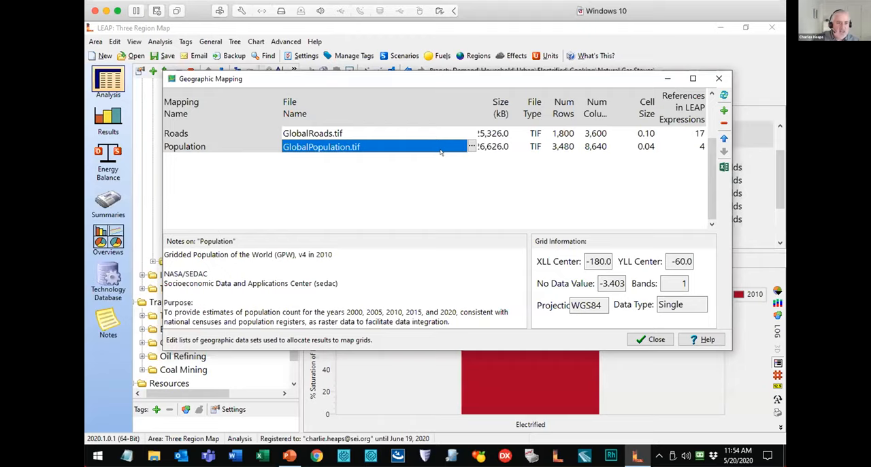
pyautogui.moveTo(206, 114)
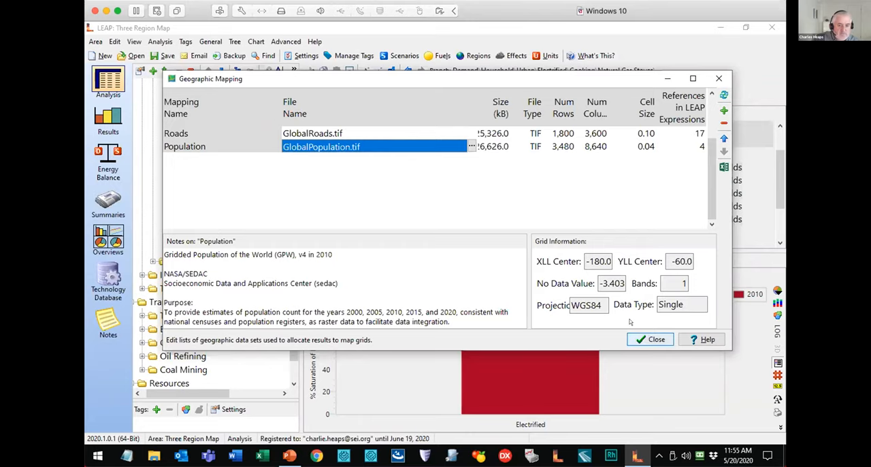
pyautogui.click(650, 339)
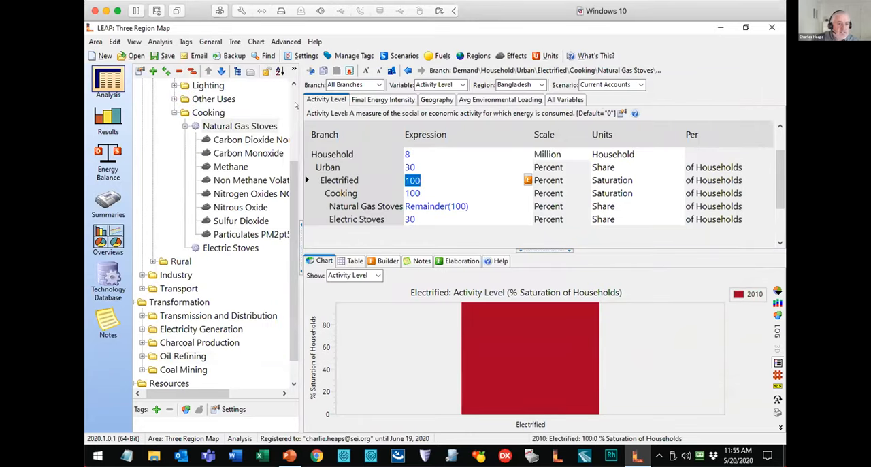
pyautogui.moveTo(340, 124)
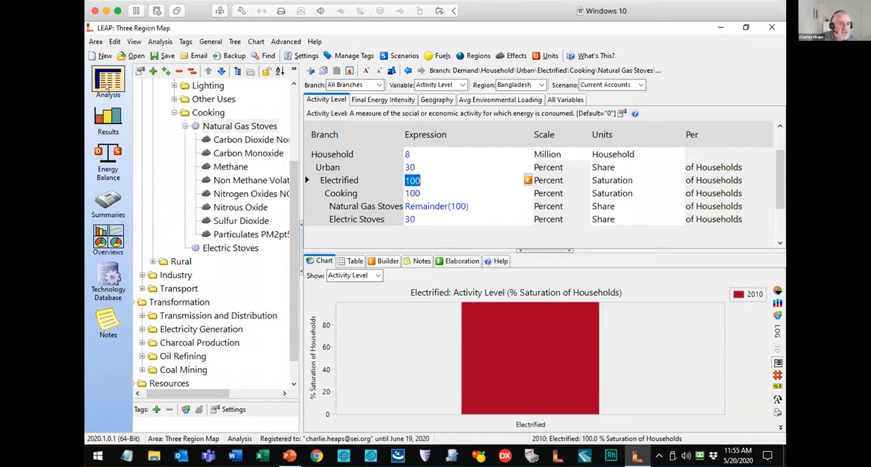
# Check Natural Gas Stoves' CO2 loading factors, then view the stoves' Allocate(Population) geography
pyautogui.scroll(3)
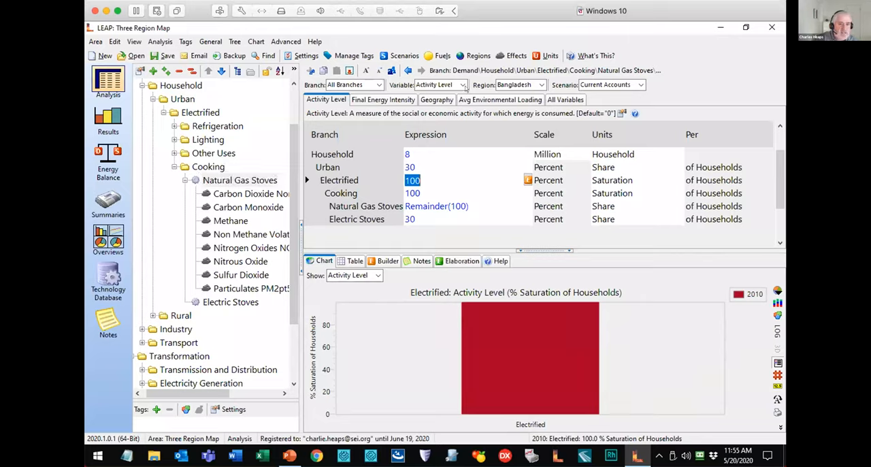
pyautogui.click(500, 100)
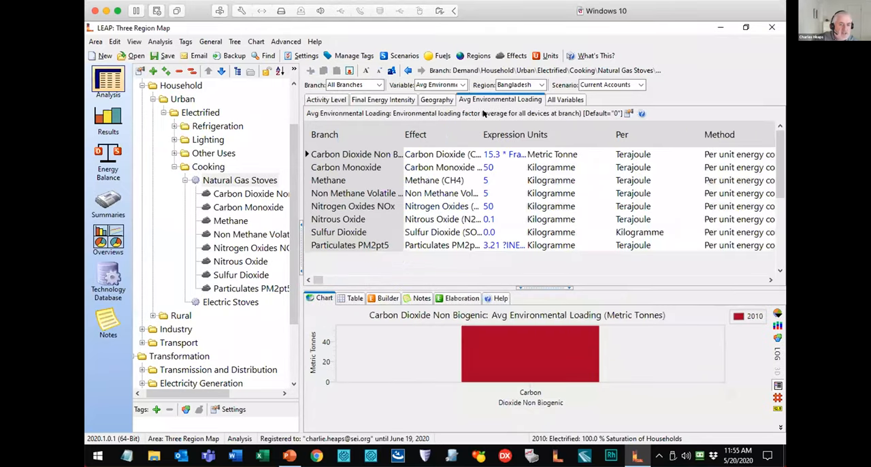
pyautogui.click(447, 154)
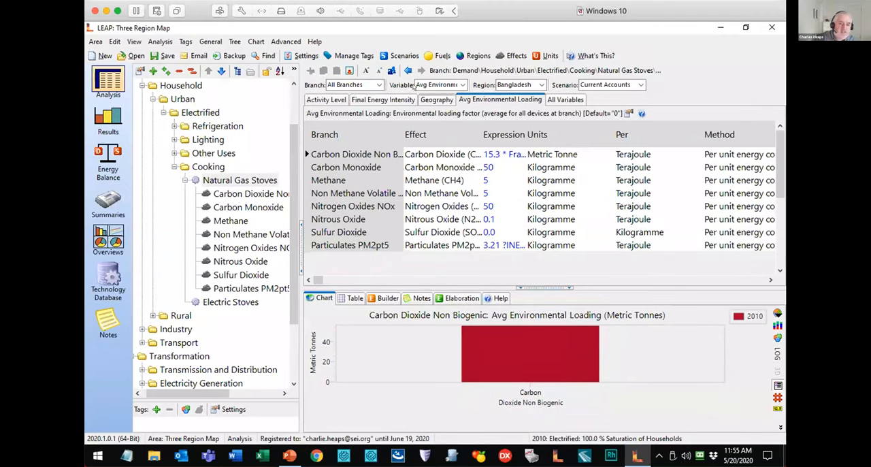
pyautogui.click(437, 99)
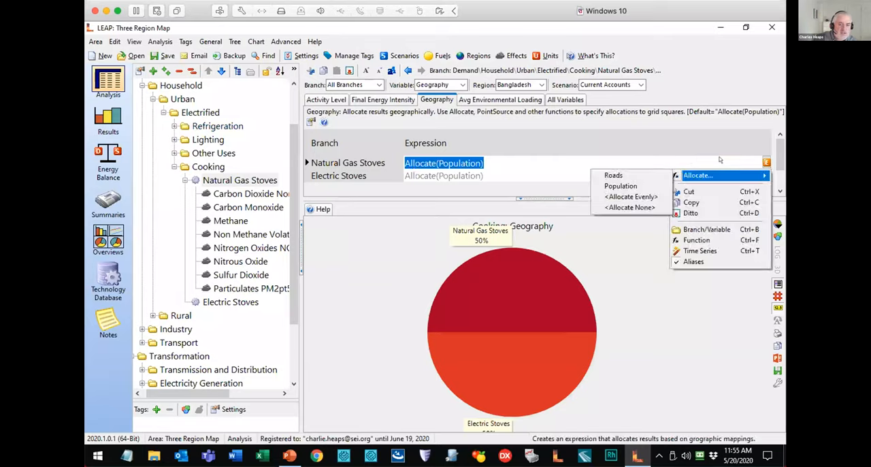
pyautogui.moveTo(613, 175)
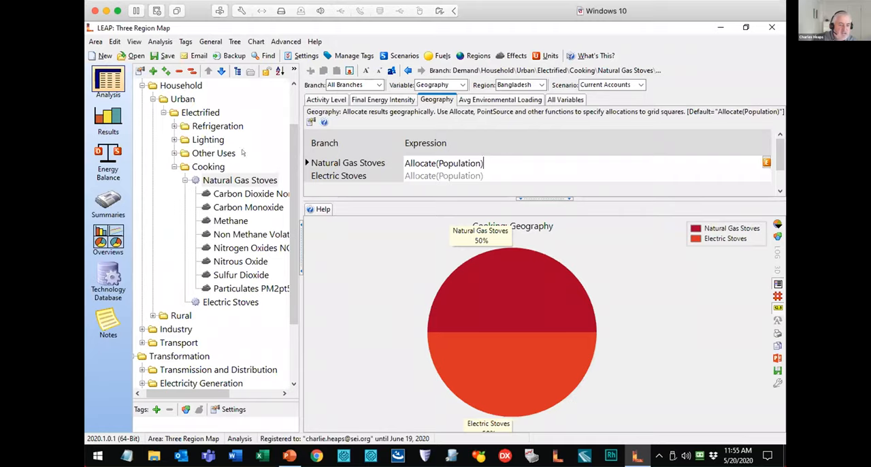
# Expand Transport down to Passenger > Road > Cars in the data tree
pyautogui.scroll(-3)
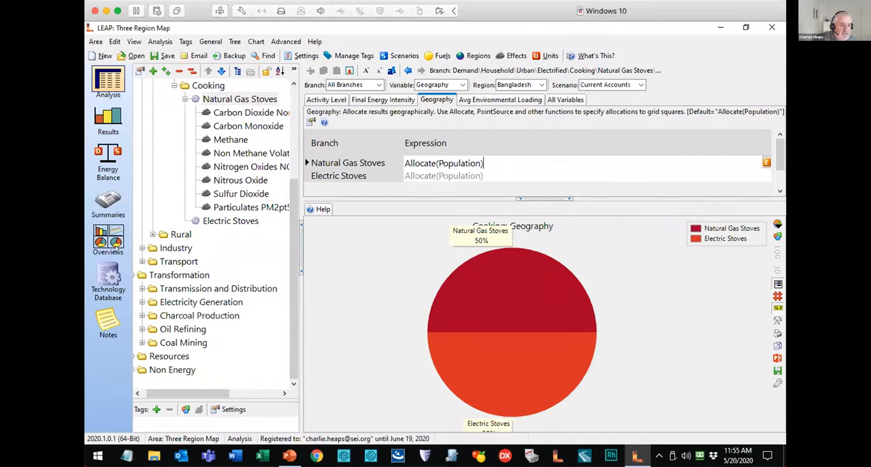
pyautogui.click(143, 261)
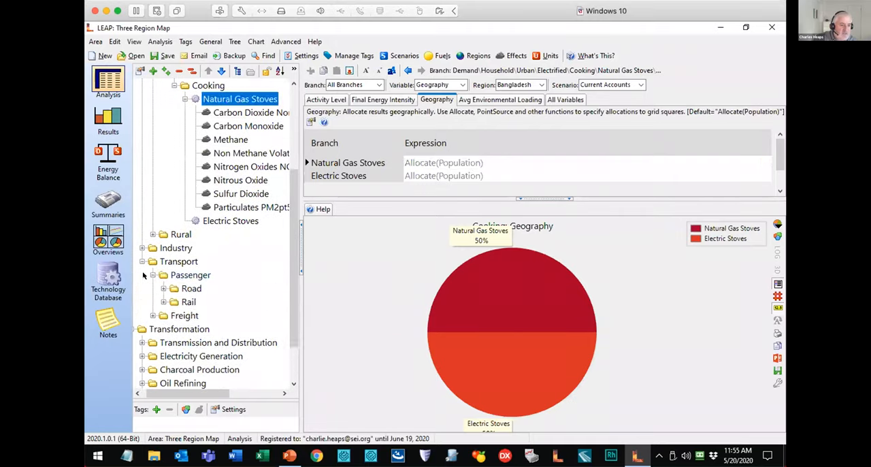
pyautogui.click(183, 287)
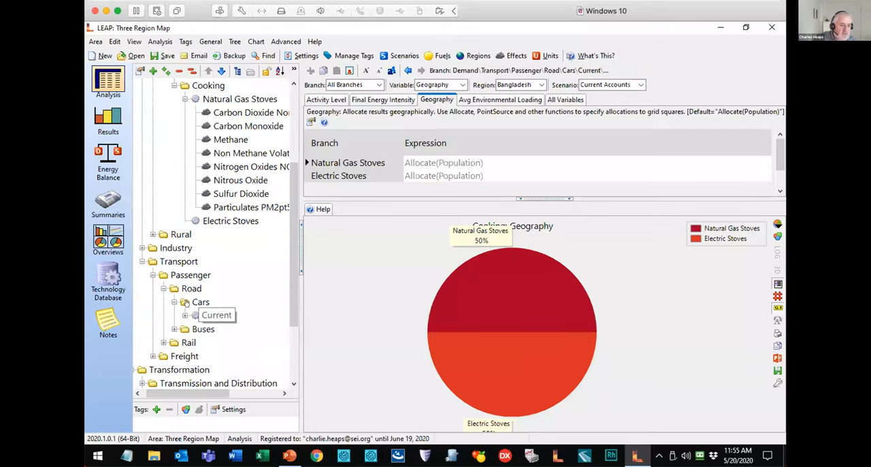
# Show the Current cars geography Allocate(Roads), then scroll the tree to Electricity Generation processes
pyautogui.click(216, 314)
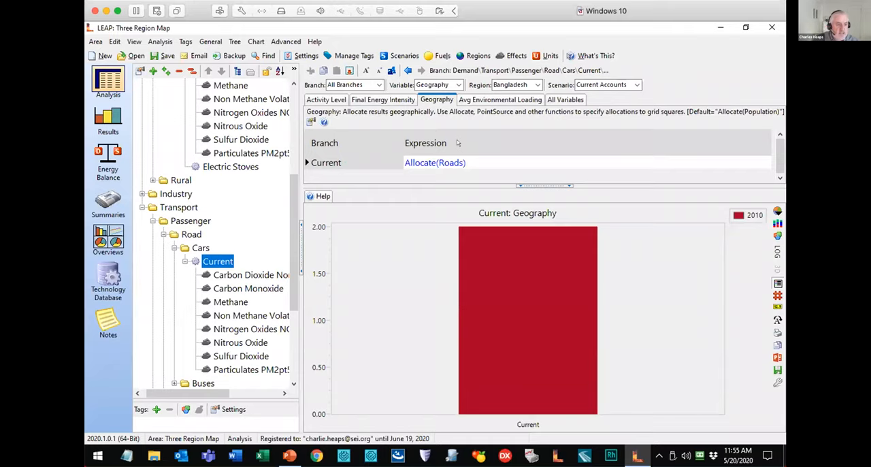
pyautogui.scroll(-3)
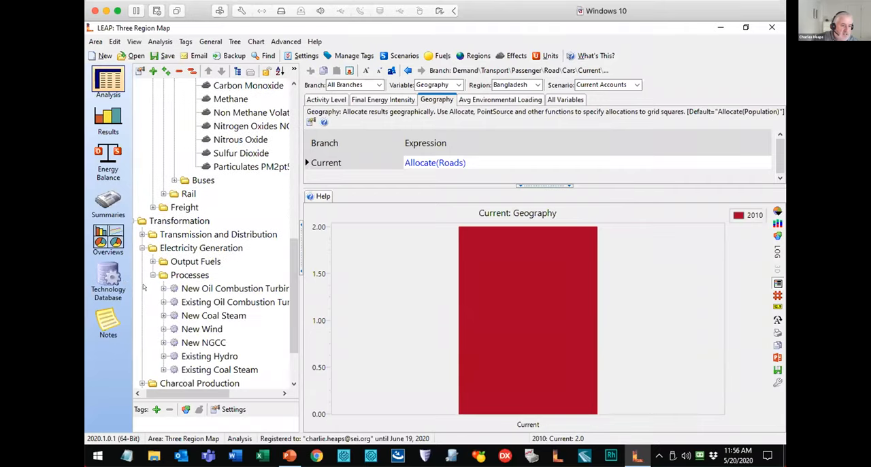
# Inspect New Oil Combustion Turbine's geography expression PointSource(25.892, 88.952) and scroll the tree back up
pyautogui.click(235, 288)
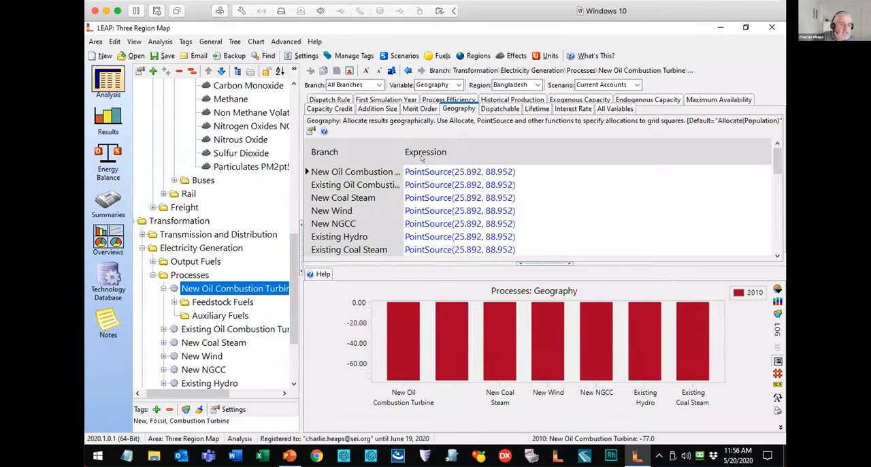
pyautogui.click(460, 172)
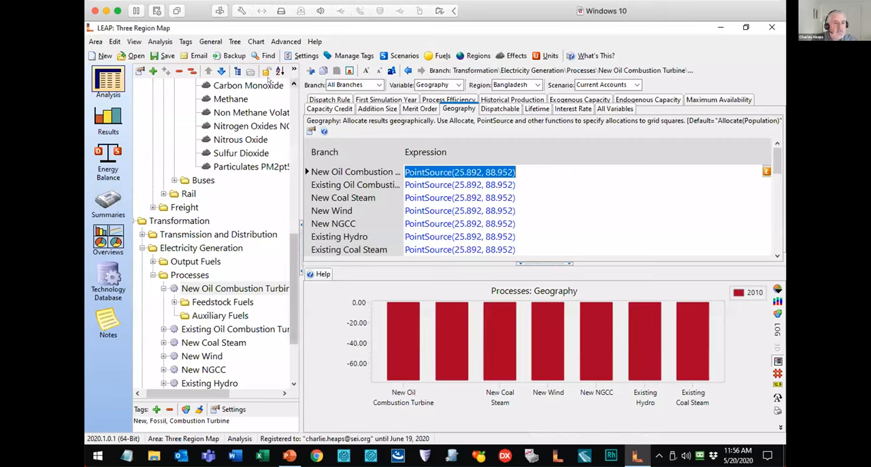
pyautogui.scroll(3)
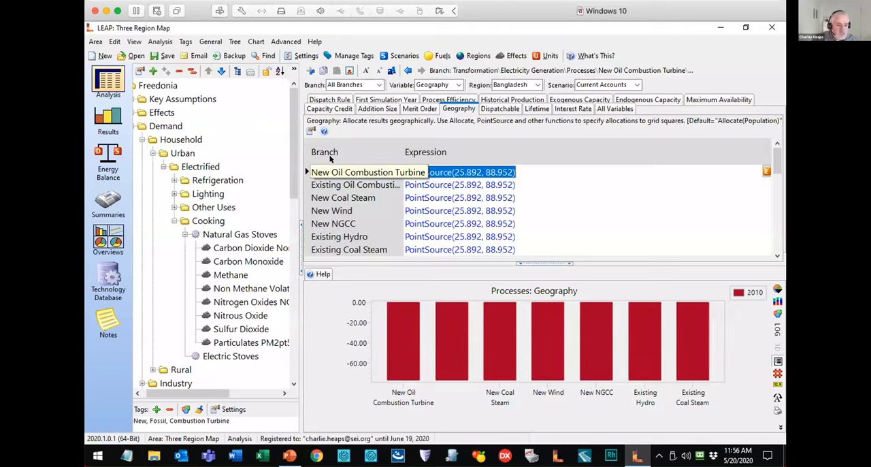
pyautogui.click(459, 172)
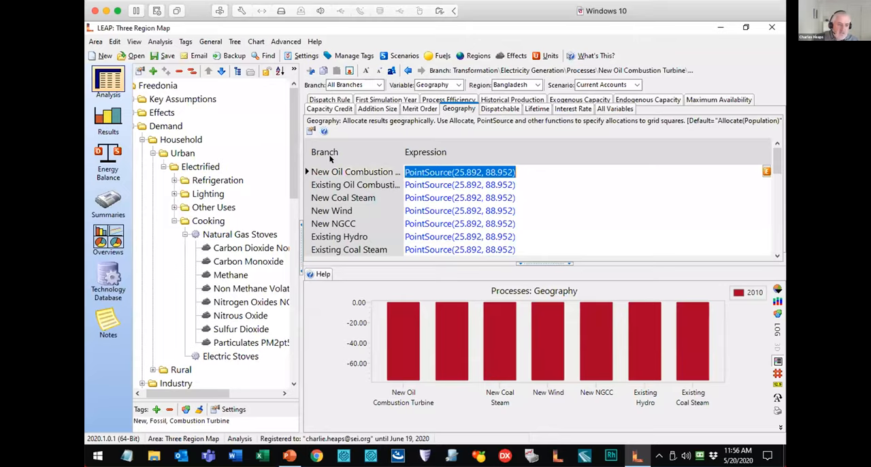
pyautogui.moveTo(540, 187)
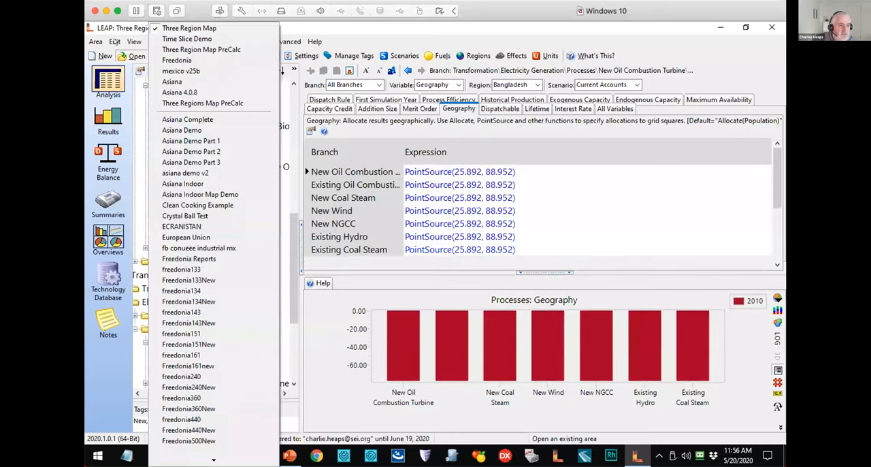
pyautogui.moveTo(201, 49)
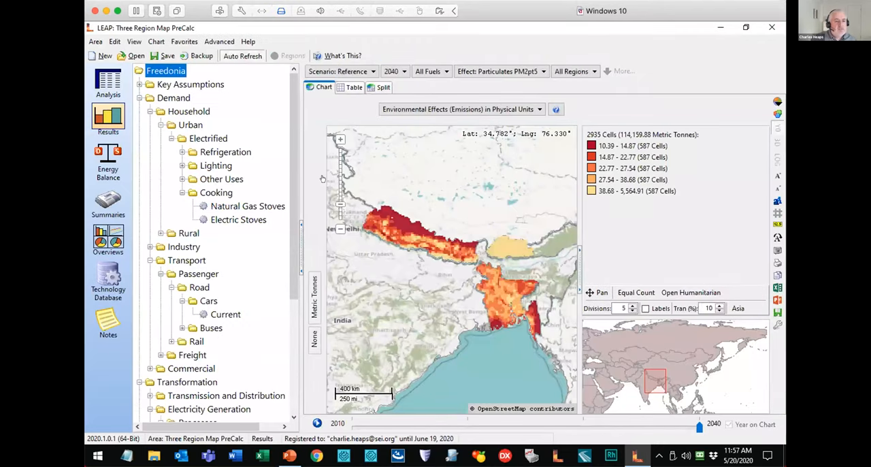
pyautogui.moveTo(278, 130)
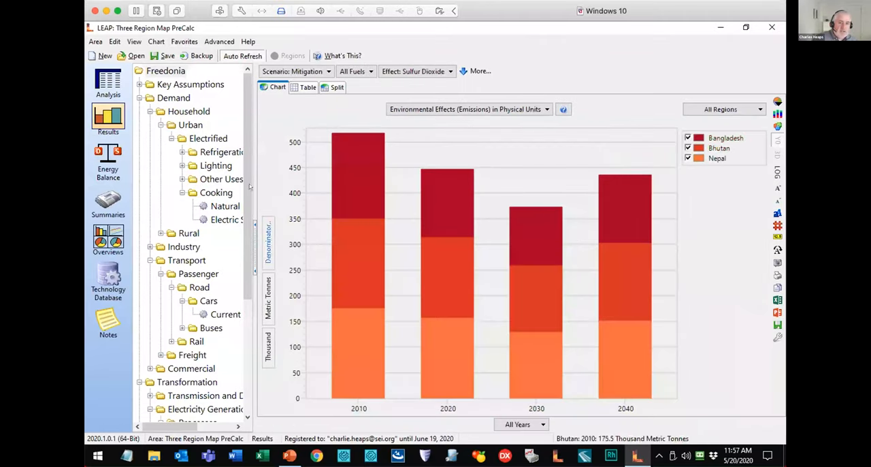
# Highlight Bangladesh in the sulfur dioxide column chart, change chart type, and load the Map favorite
pyautogui.click(688, 148)
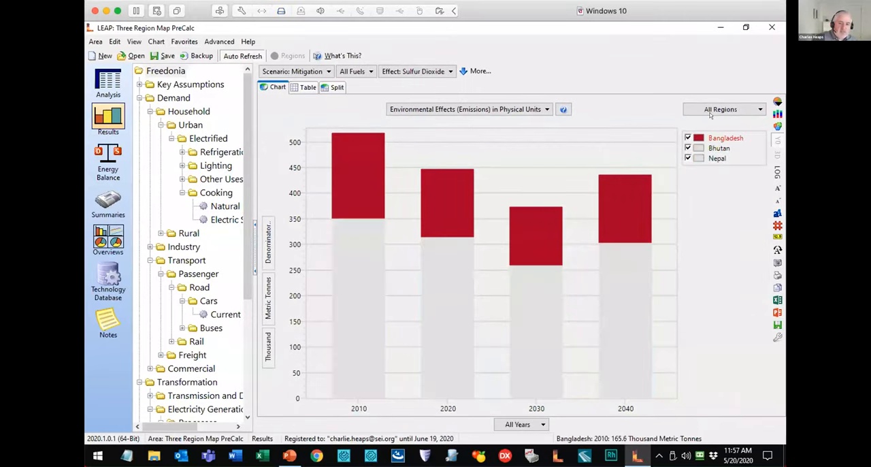
pyautogui.click(689, 158)
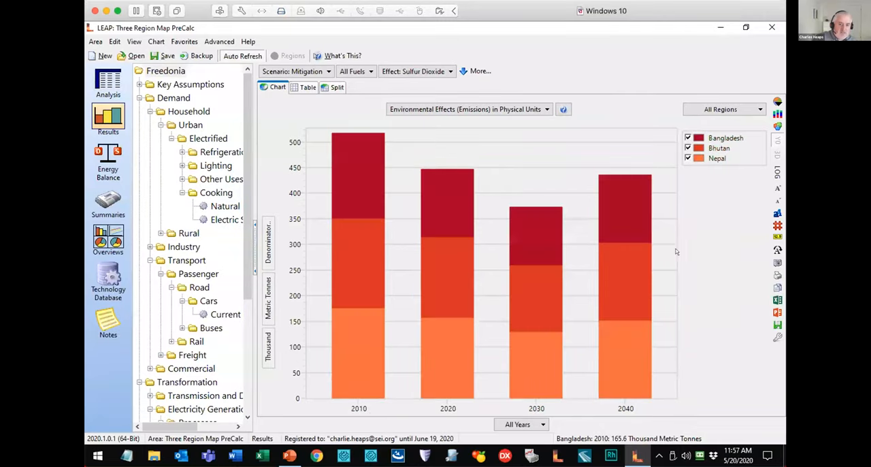
pyautogui.moveTo(692, 180)
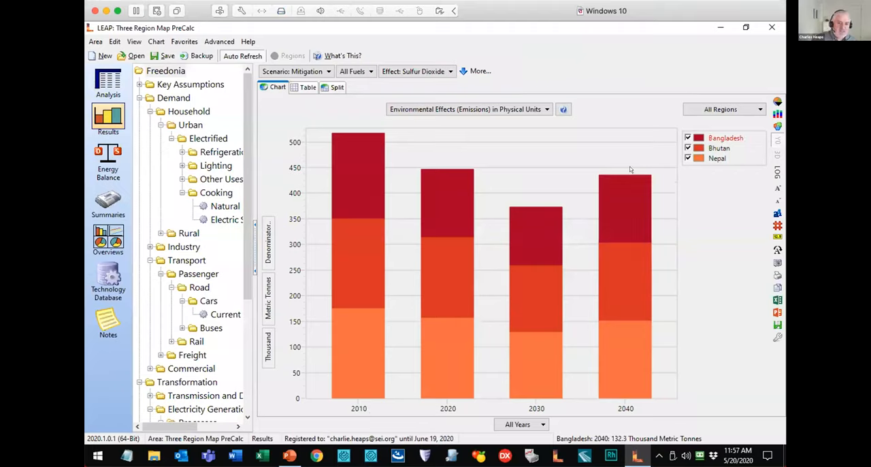
pyautogui.click(417, 71)
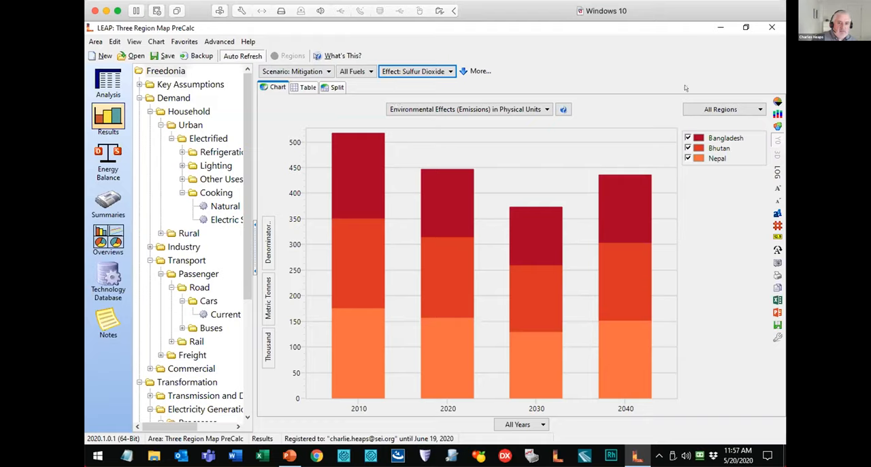
pyautogui.click(778, 102)
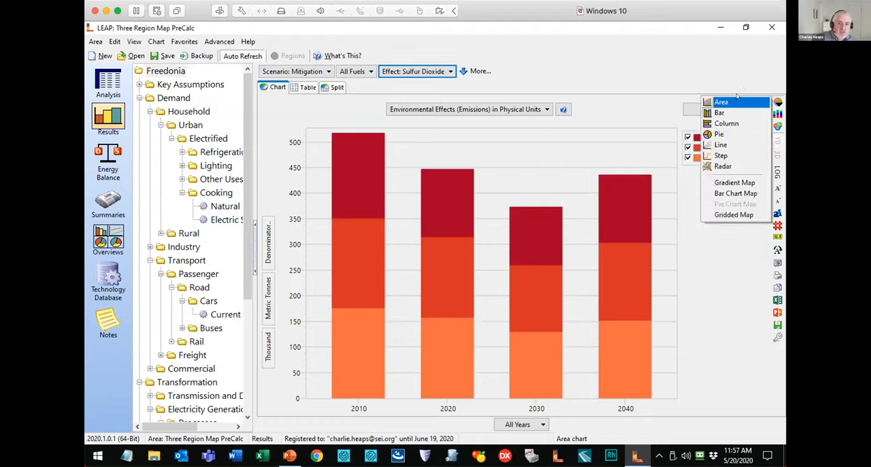
pyautogui.moveTo(733, 214)
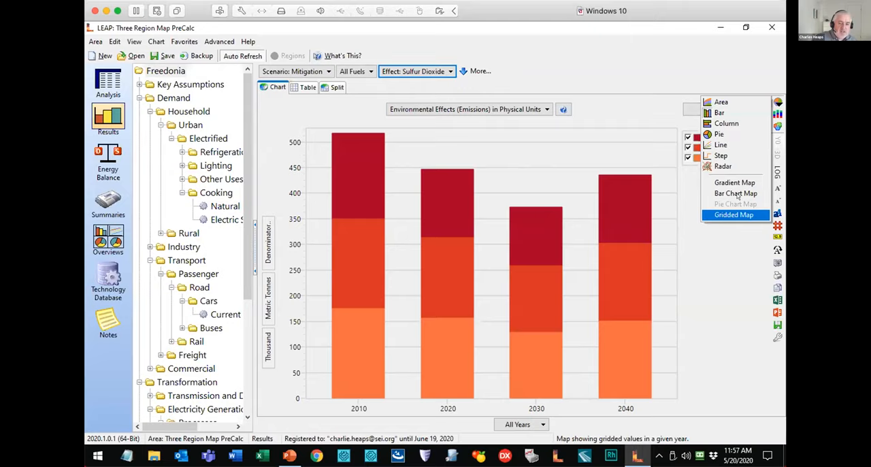
pyautogui.click(734, 215)
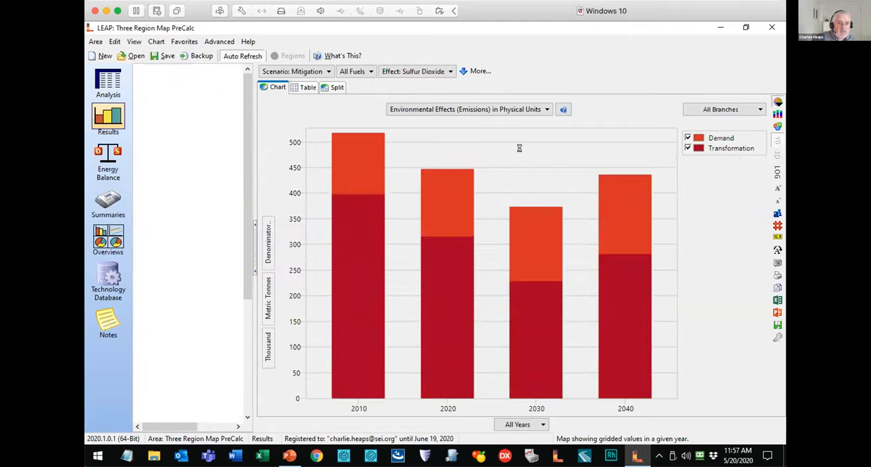
pyautogui.click(184, 42)
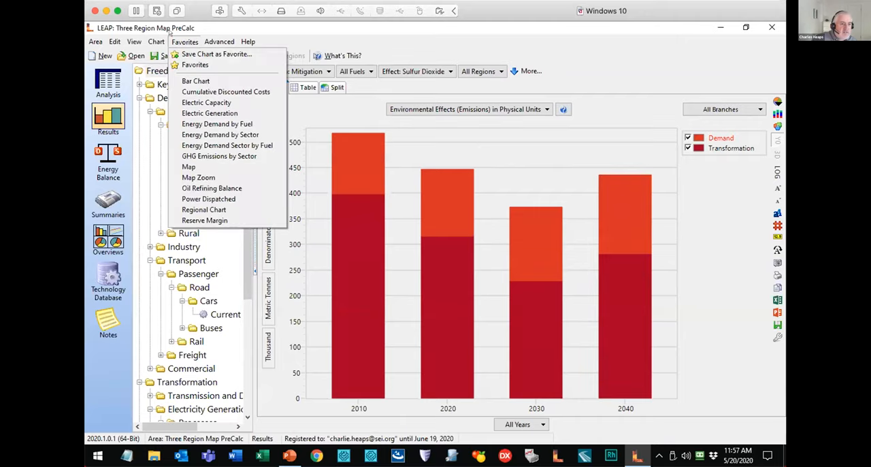
pyautogui.moveTo(198, 178)
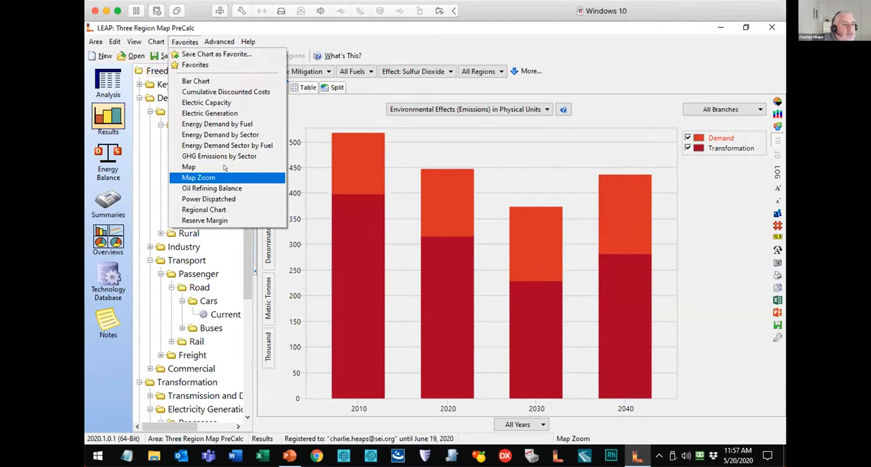
pyautogui.moveTo(188, 166)
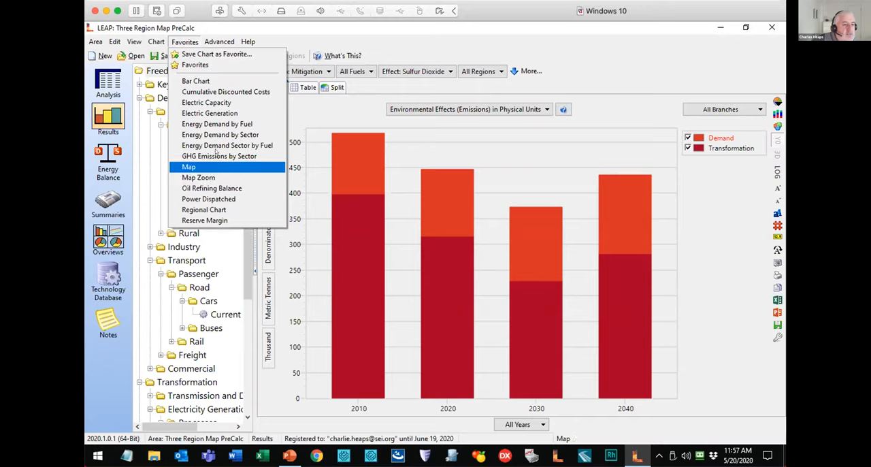
pyautogui.click(188, 167)
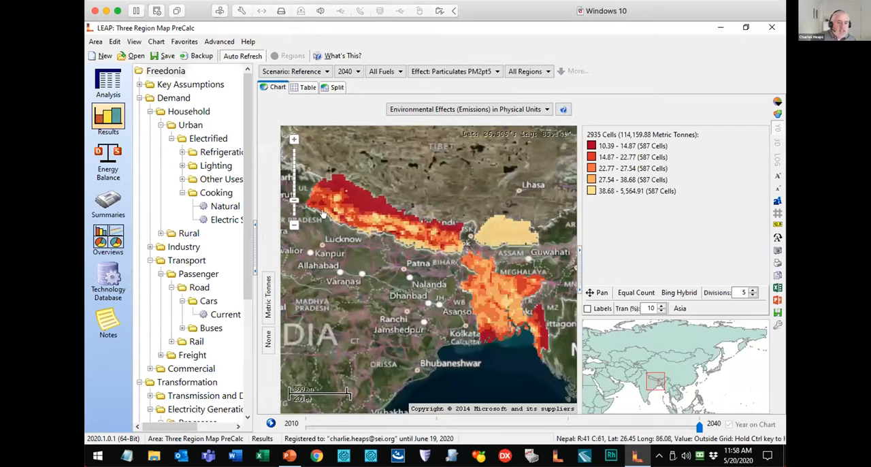
pyautogui.moveTo(395, 251)
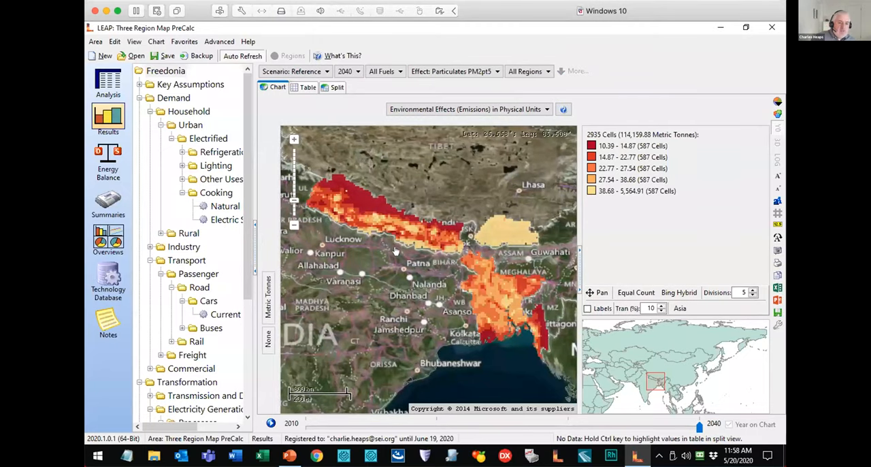
pyautogui.moveTo(361, 252)
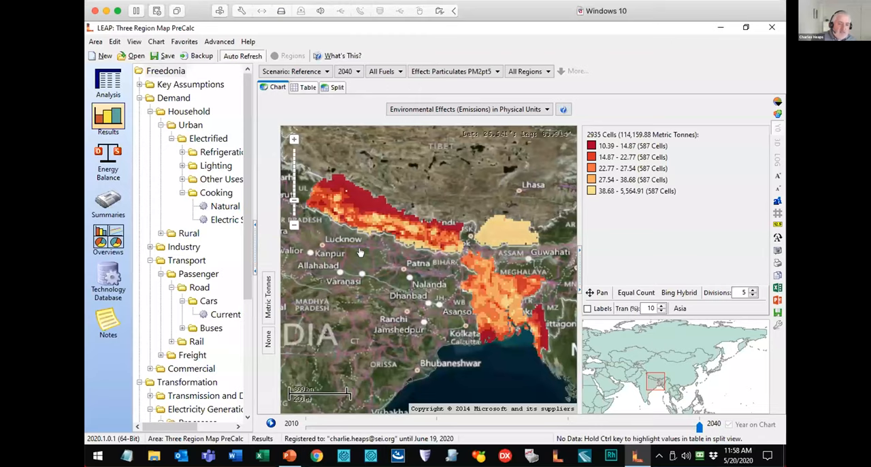
pyautogui.moveTo(325, 171)
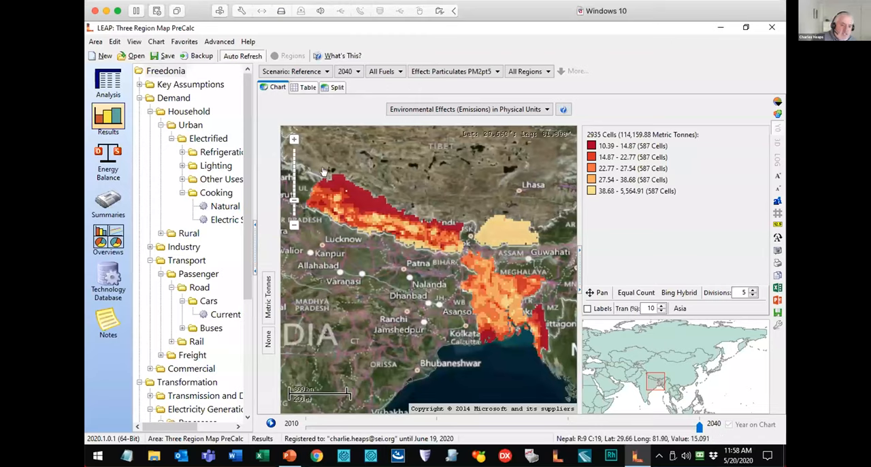
pyautogui.moveTo(321, 205)
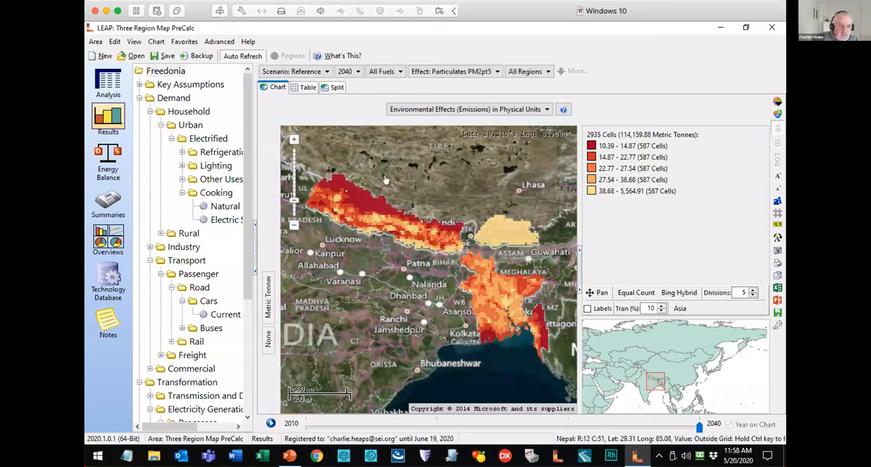
pyautogui.moveTo(344, 251)
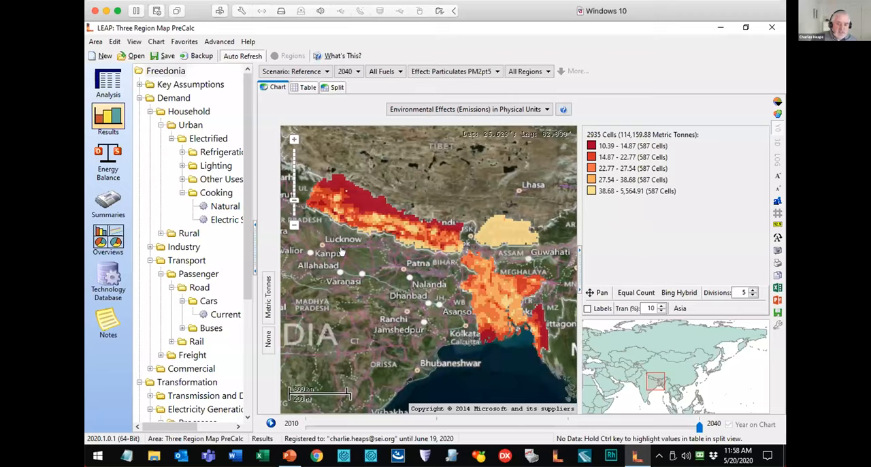
pyautogui.moveTo(386, 241)
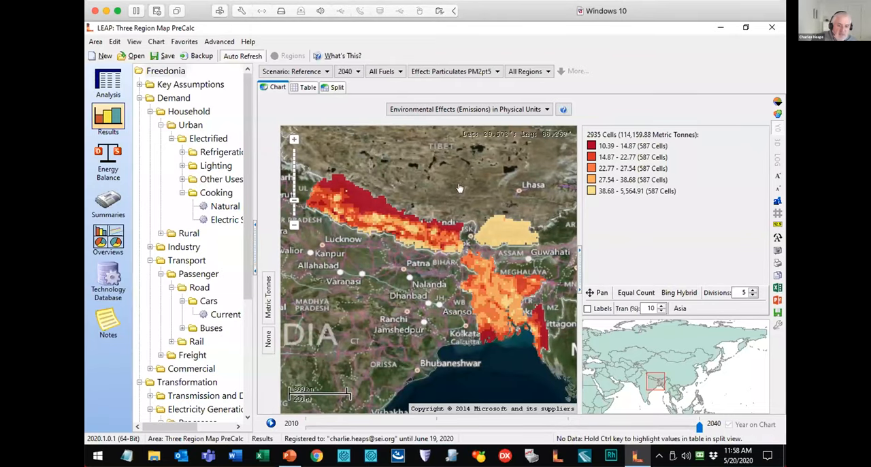
pyautogui.moveTo(548, 241)
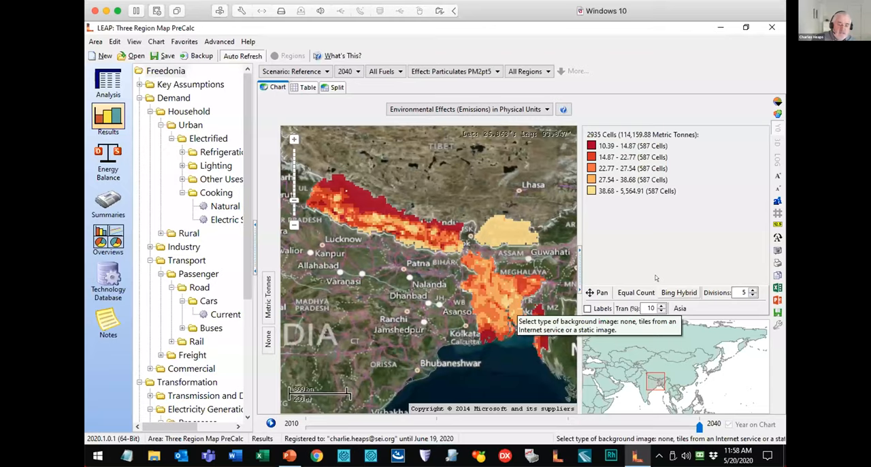
# Change the map background from Bing Hybrid to Open Humanitarian and review the Equal Count category schemes
pyautogui.click(679, 292)
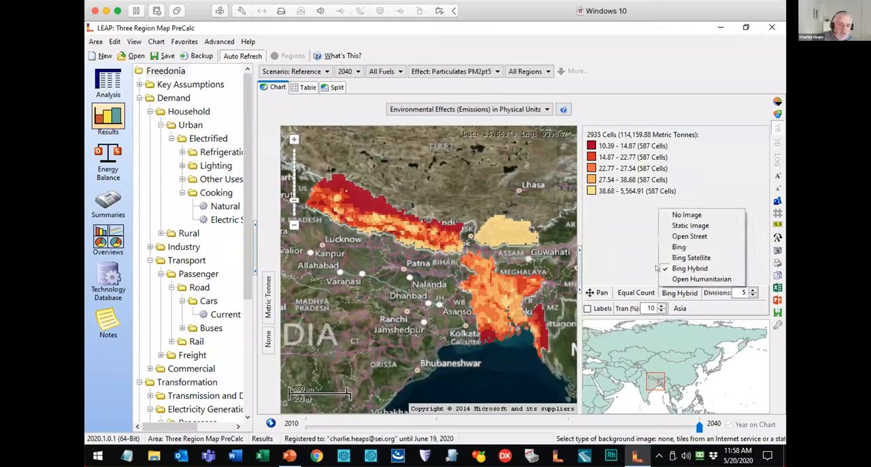
pyautogui.moveTo(702, 279)
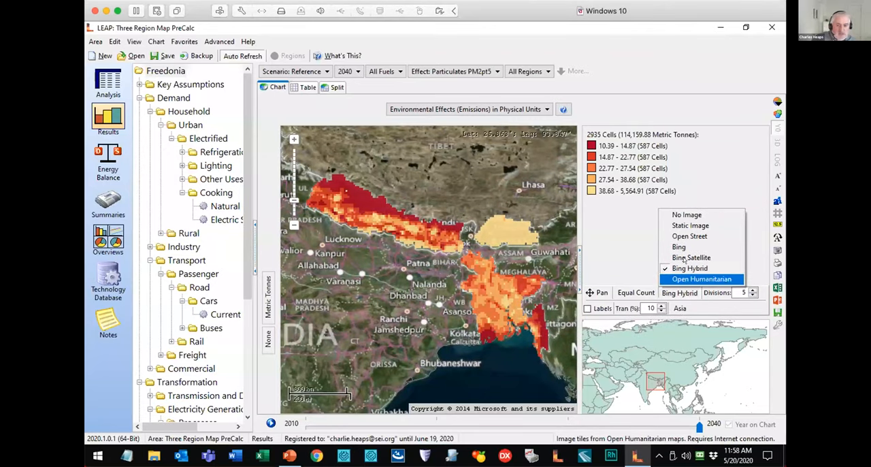
pyautogui.click(702, 279)
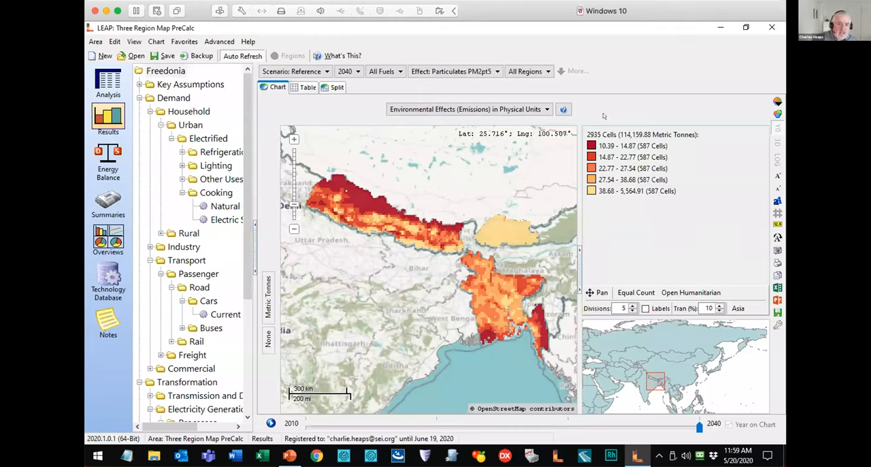
pyautogui.moveTo(621, 249)
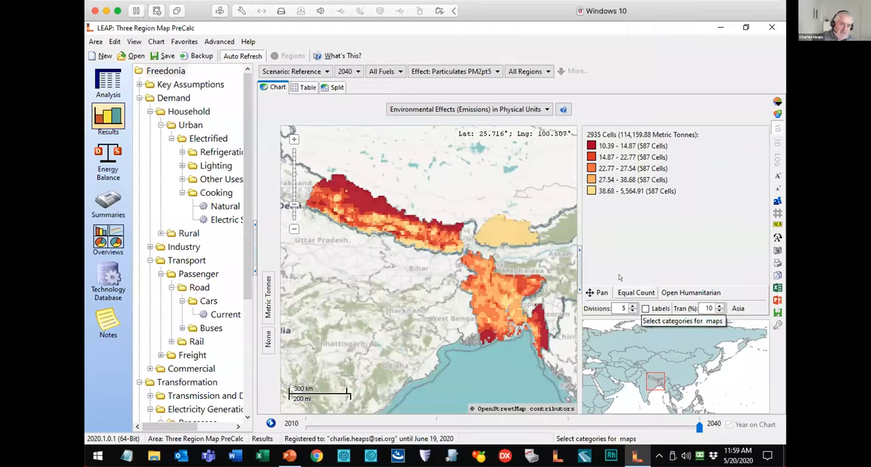
pyautogui.click(635, 292)
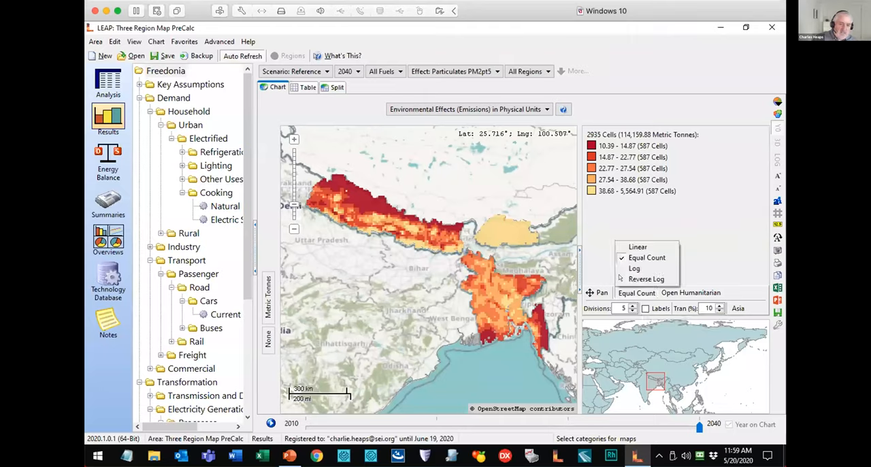
pyautogui.moveTo(645, 279)
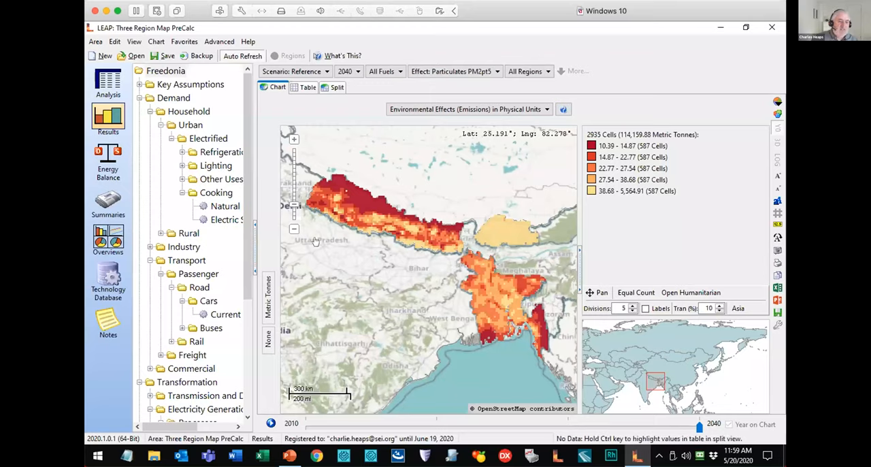
pyautogui.moveTo(395, 196)
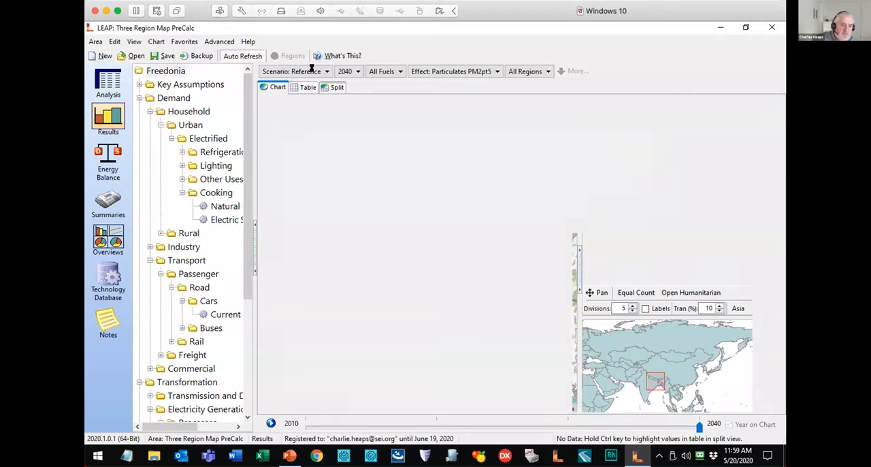
# Show the Split view and select the 5,538.923 Nepal cell to chart its scenario trend
pyautogui.click(337, 87)
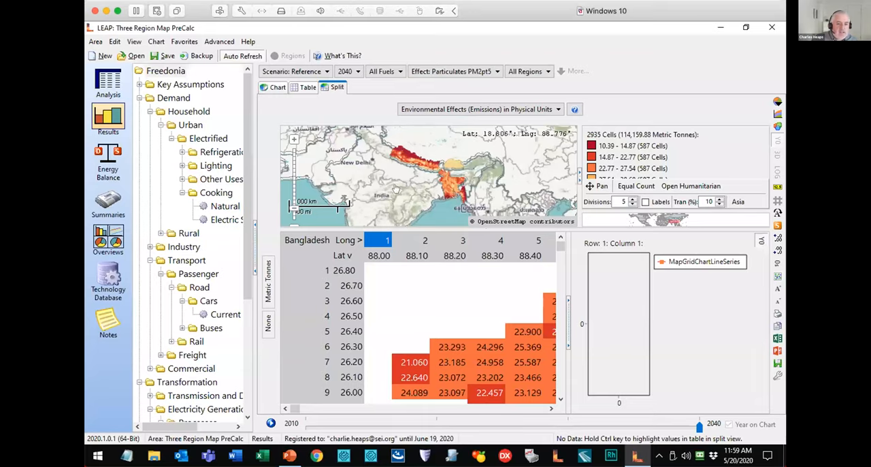
pyautogui.moveTo(366, 208)
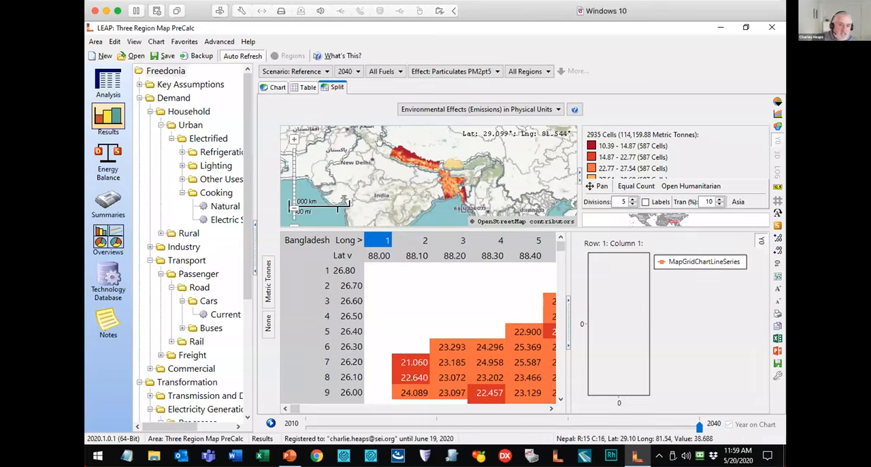
pyautogui.moveTo(387, 116)
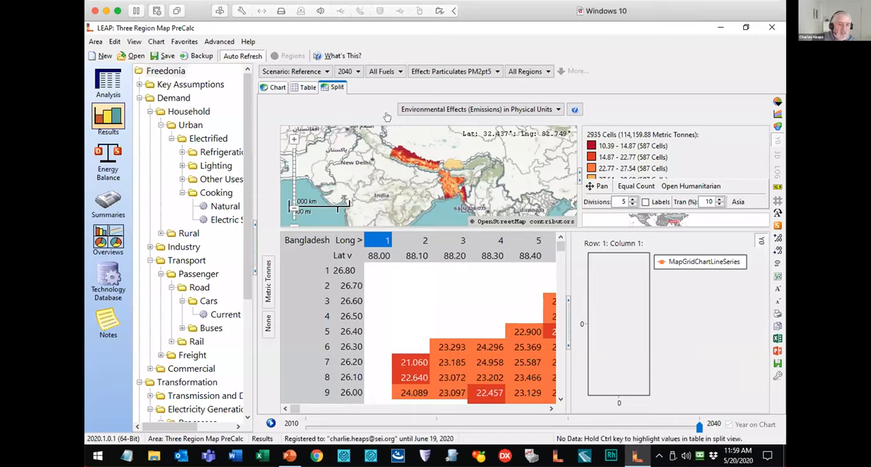
pyautogui.moveTo(367, 135)
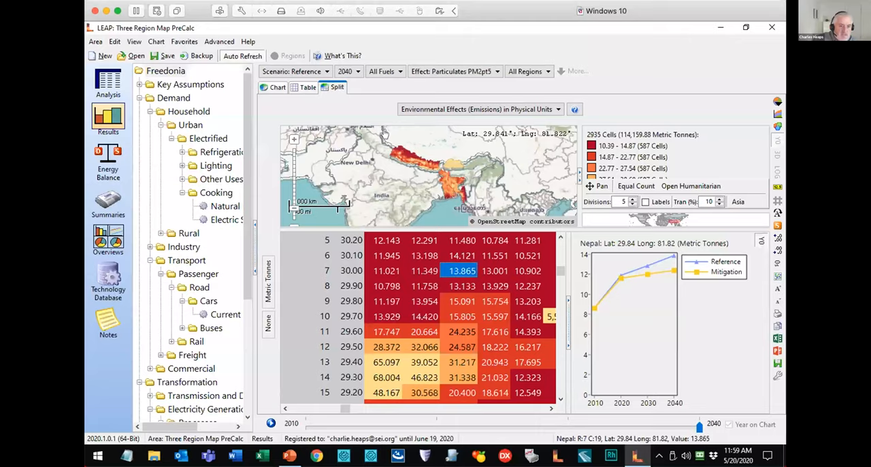
pyautogui.moveTo(422, 170)
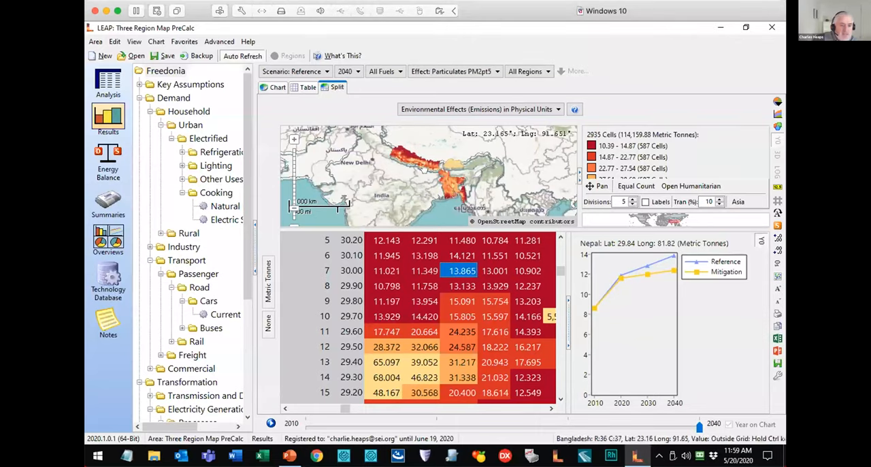
pyautogui.moveTo(366, 161)
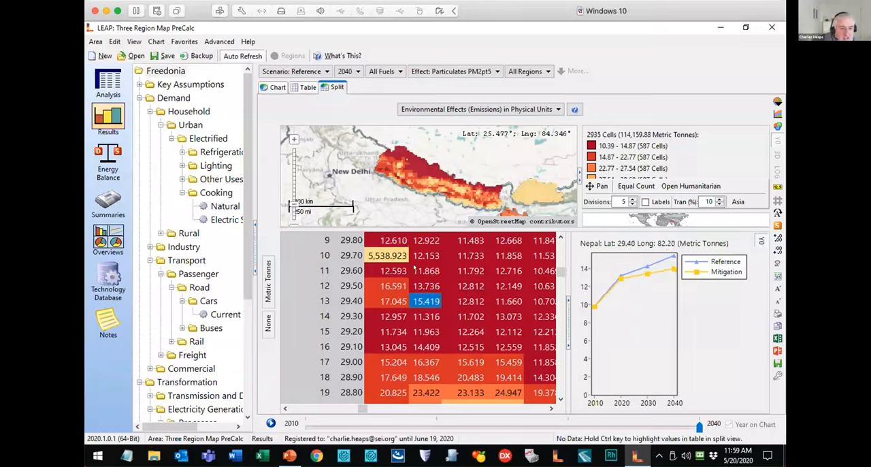
pyautogui.click(393, 270)
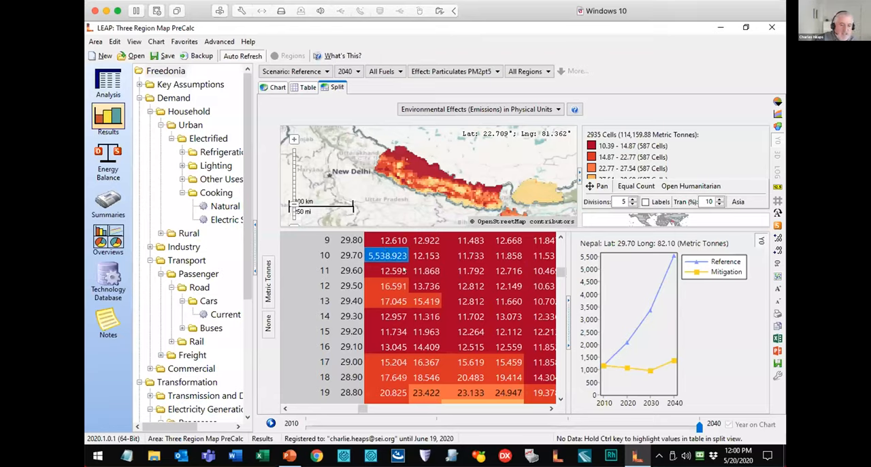
pyautogui.moveTo(394, 150)
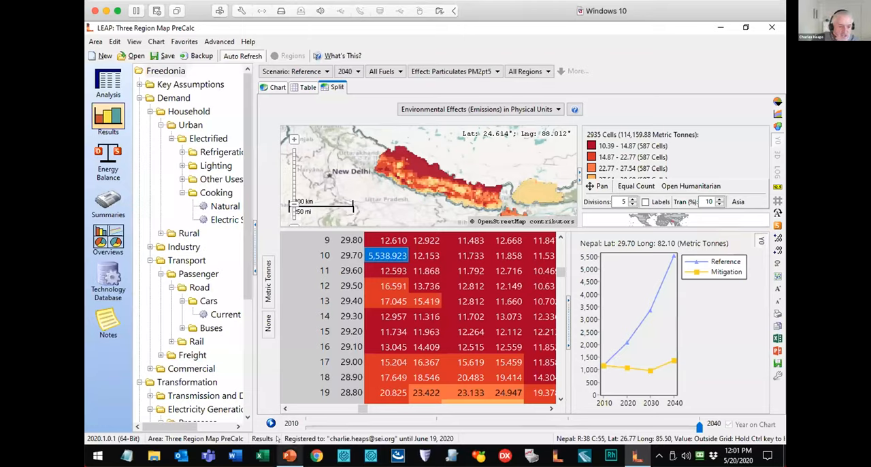
# Switch to PowerPoint and go to slide 10, 'Other new features'
pyautogui.click(289, 455)
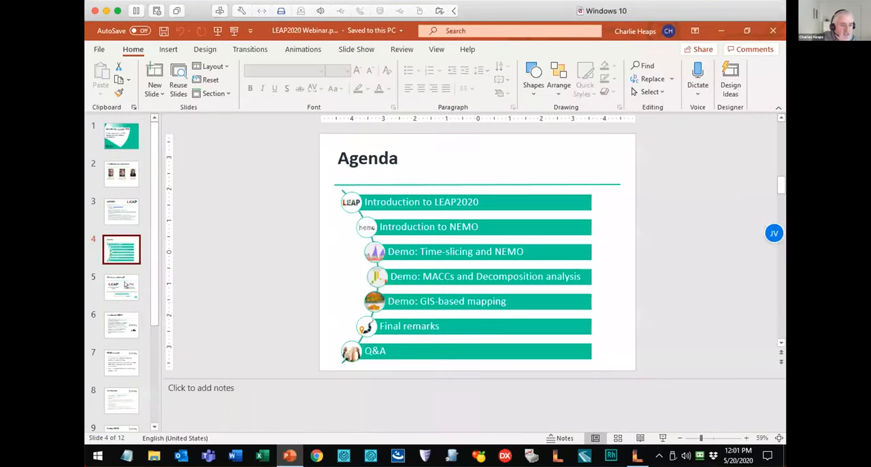
pyautogui.scroll(-3)
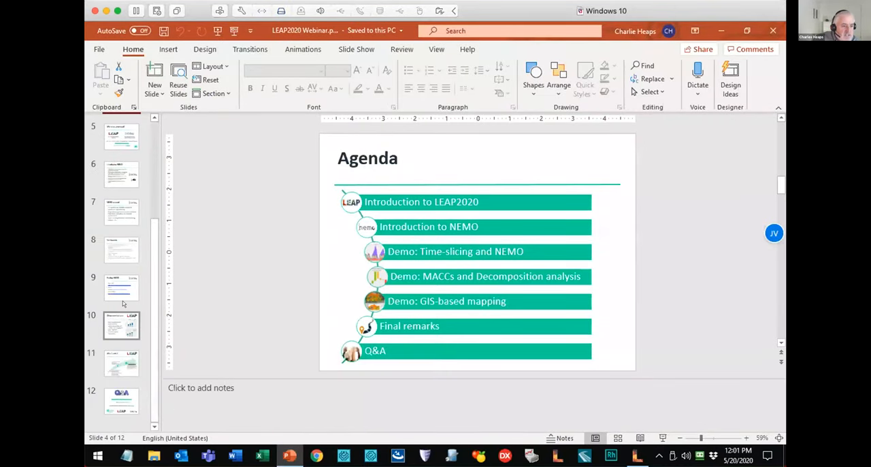
pyautogui.click(121, 287)
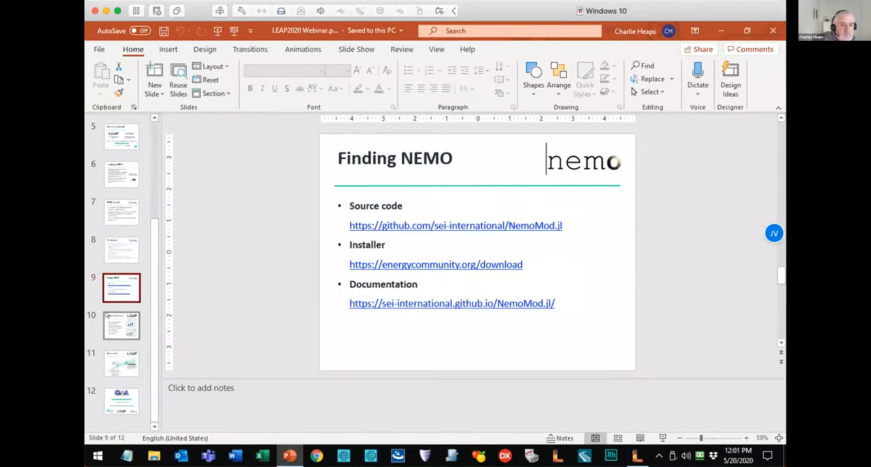
pyautogui.click(122, 325)
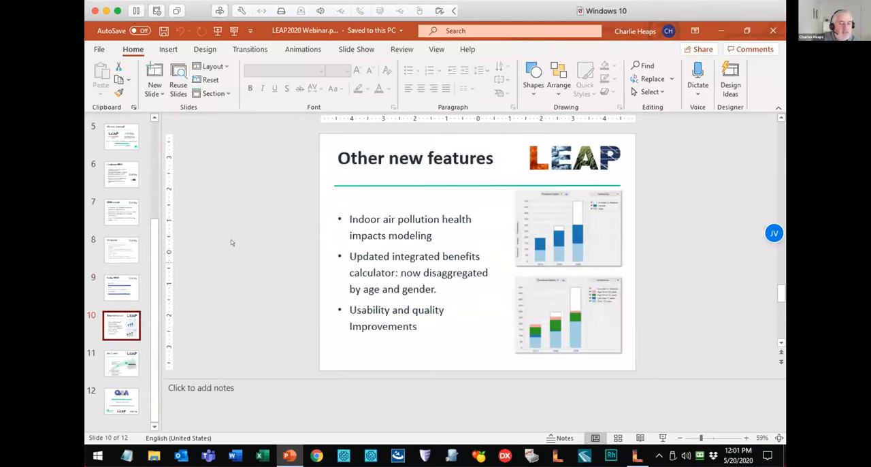